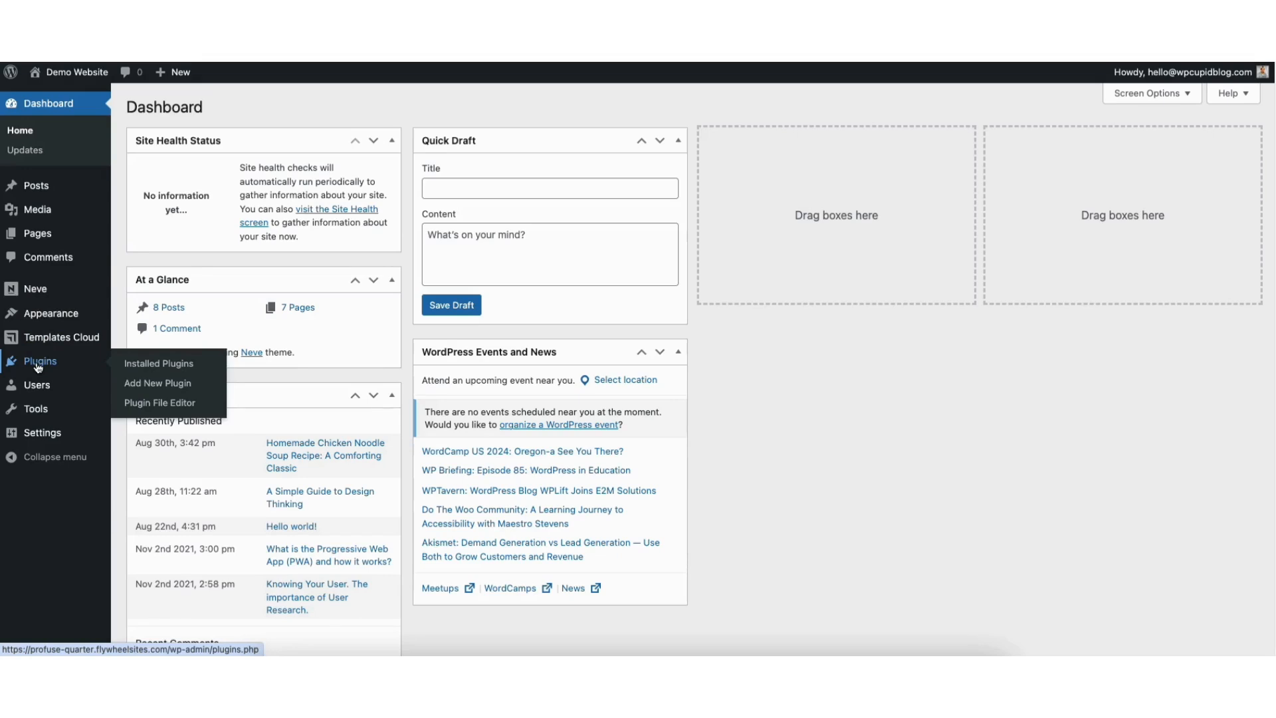
- Search the plugin directory for 'yoast seo' and install the Yoast SEO plugin
{"action": "left_click", "coordinate": [157, 382]}
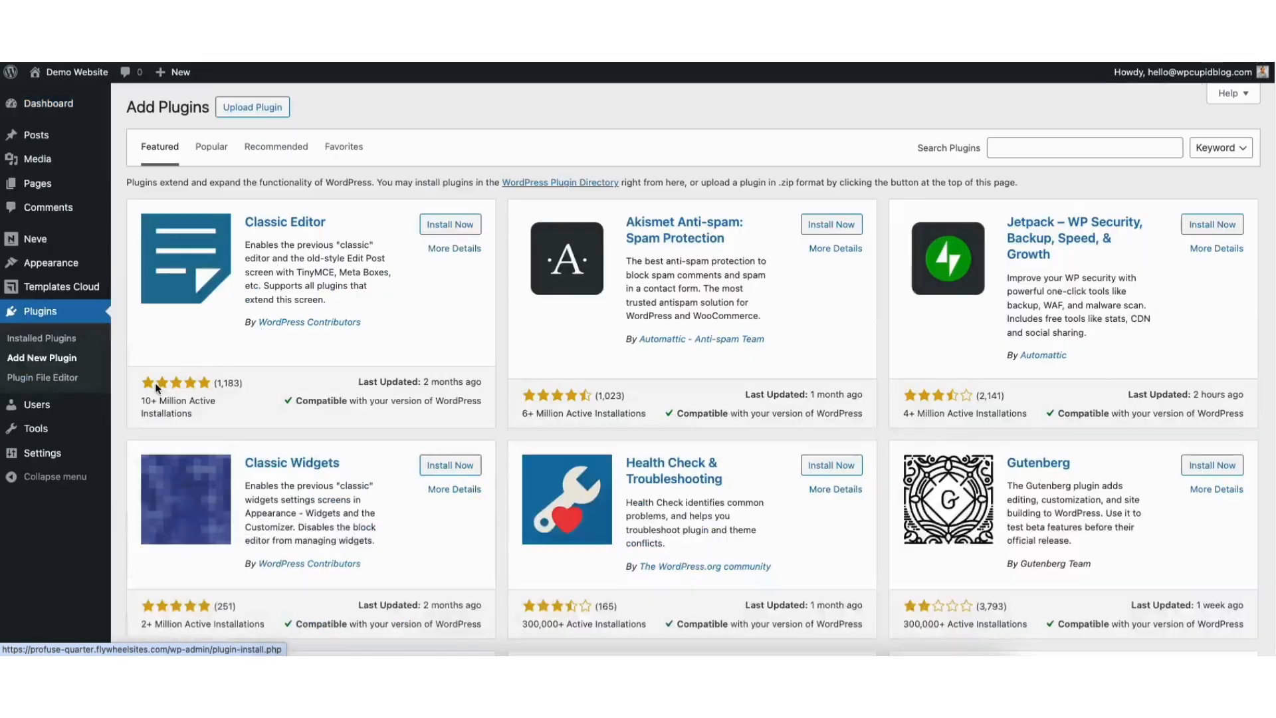
{"action": "left_click", "coordinate": [1085, 147]}
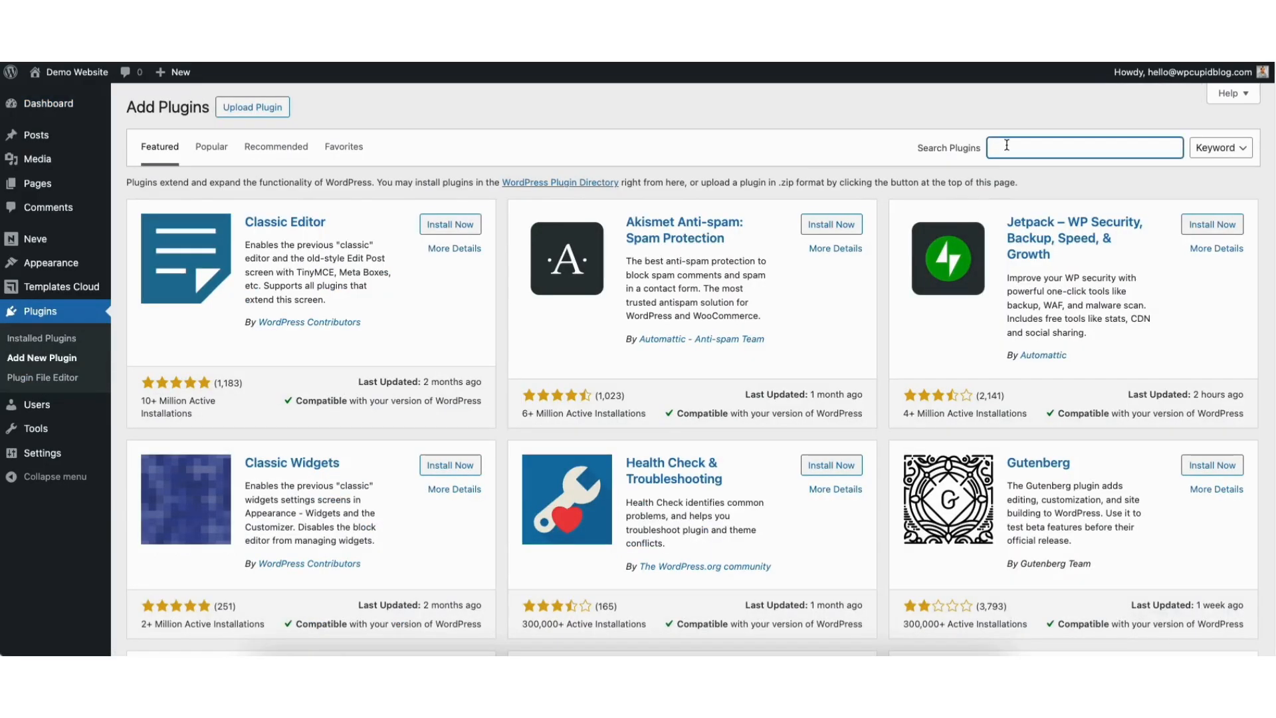
{"action": "type", "text": "yoast seo"}
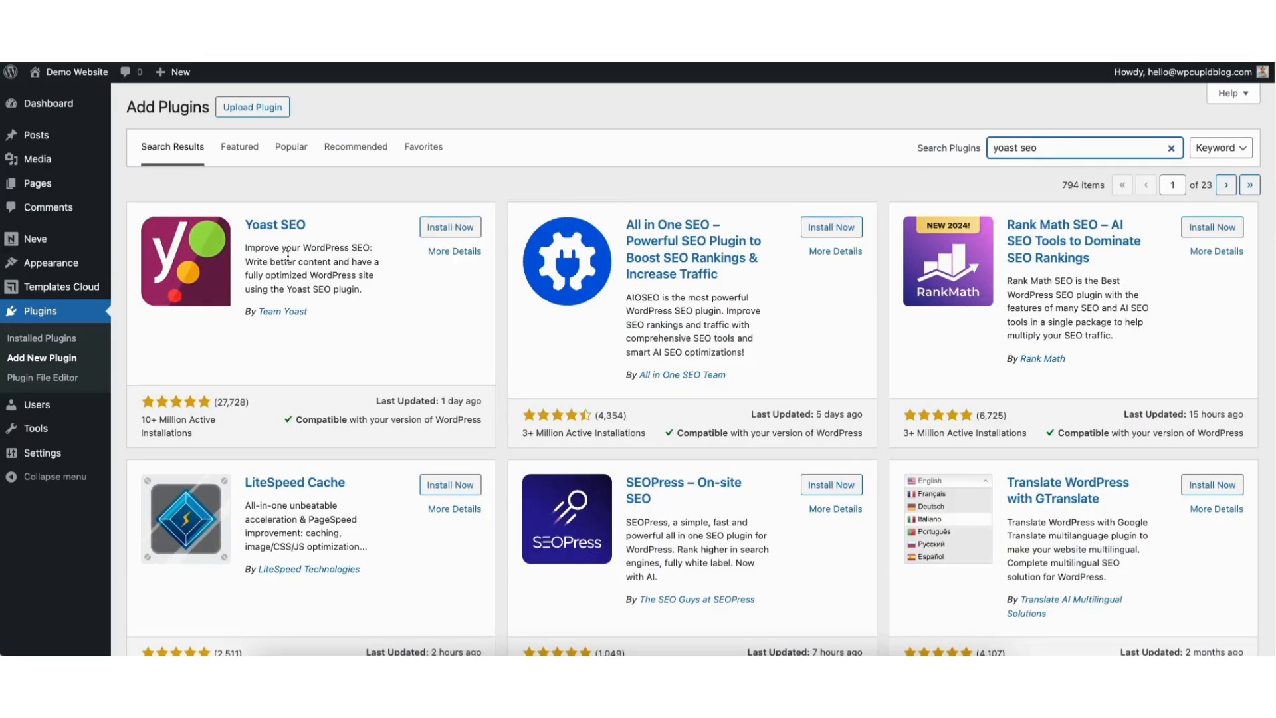
{"action": "mouse_move", "coordinate": [451, 227]}
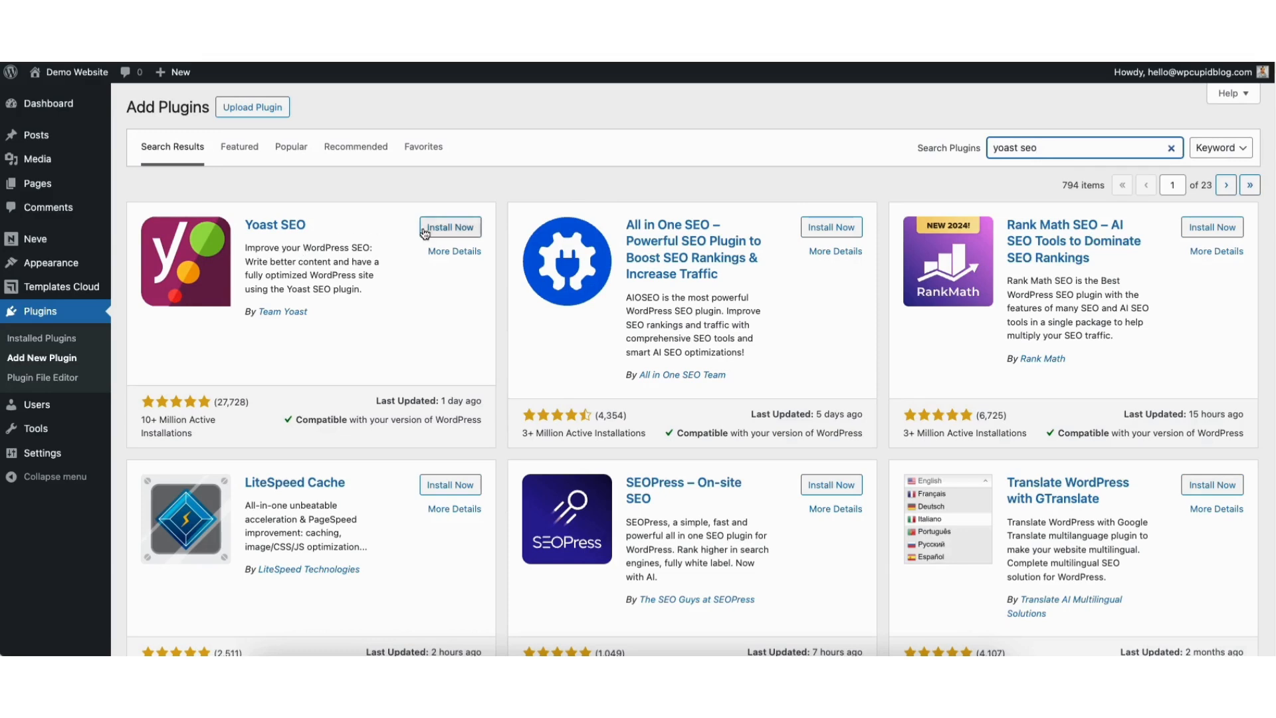
{"action": "left_click", "coordinate": [450, 226]}
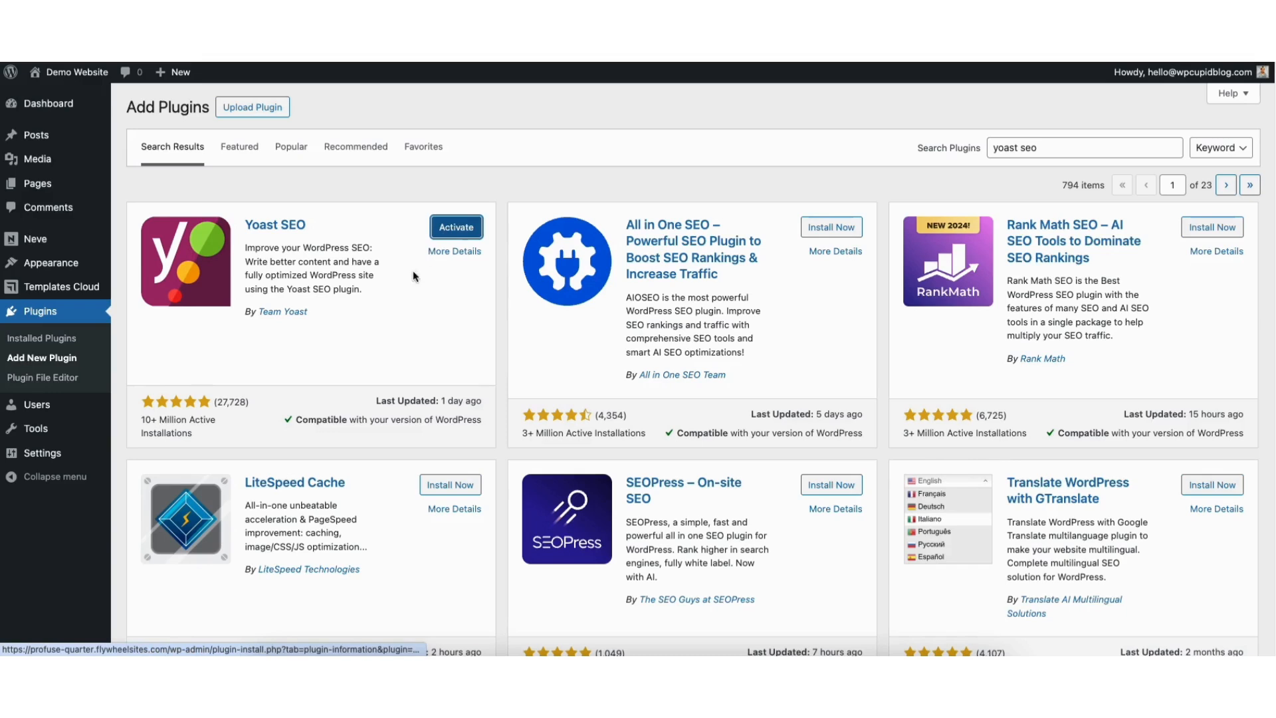
- Activate the freshly installed Yoast SEO plugin to reach its welcome screen
{"action": "left_click", "coordinate": [456, 227]}
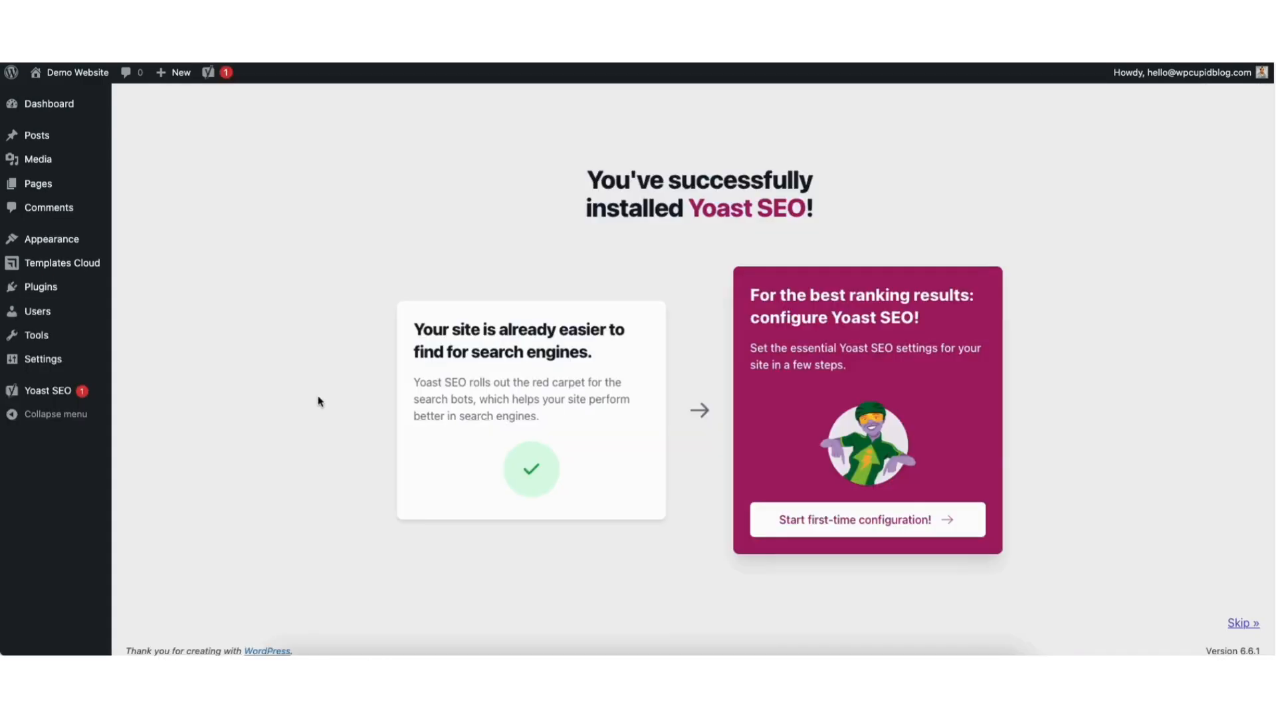
{"action": "mouse_move", "coordinate": [460, 327]}
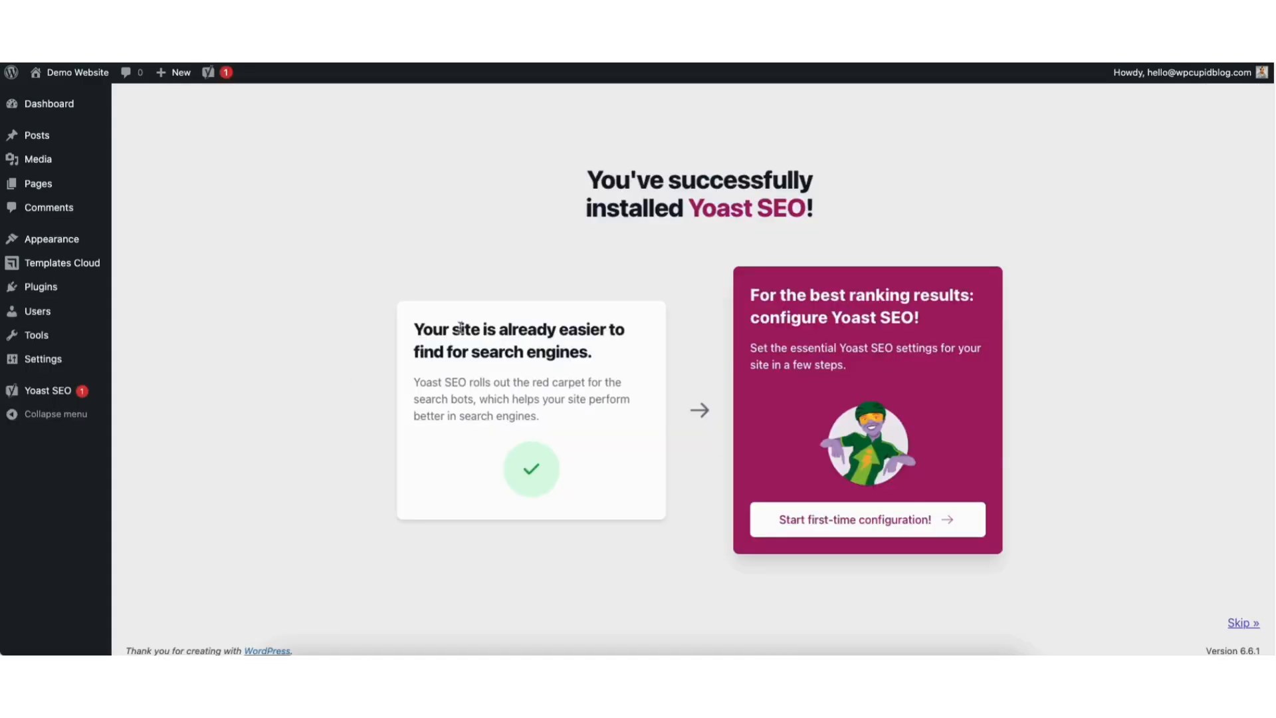
{"action": "mouse_move", "coordinate": [606, 255]}
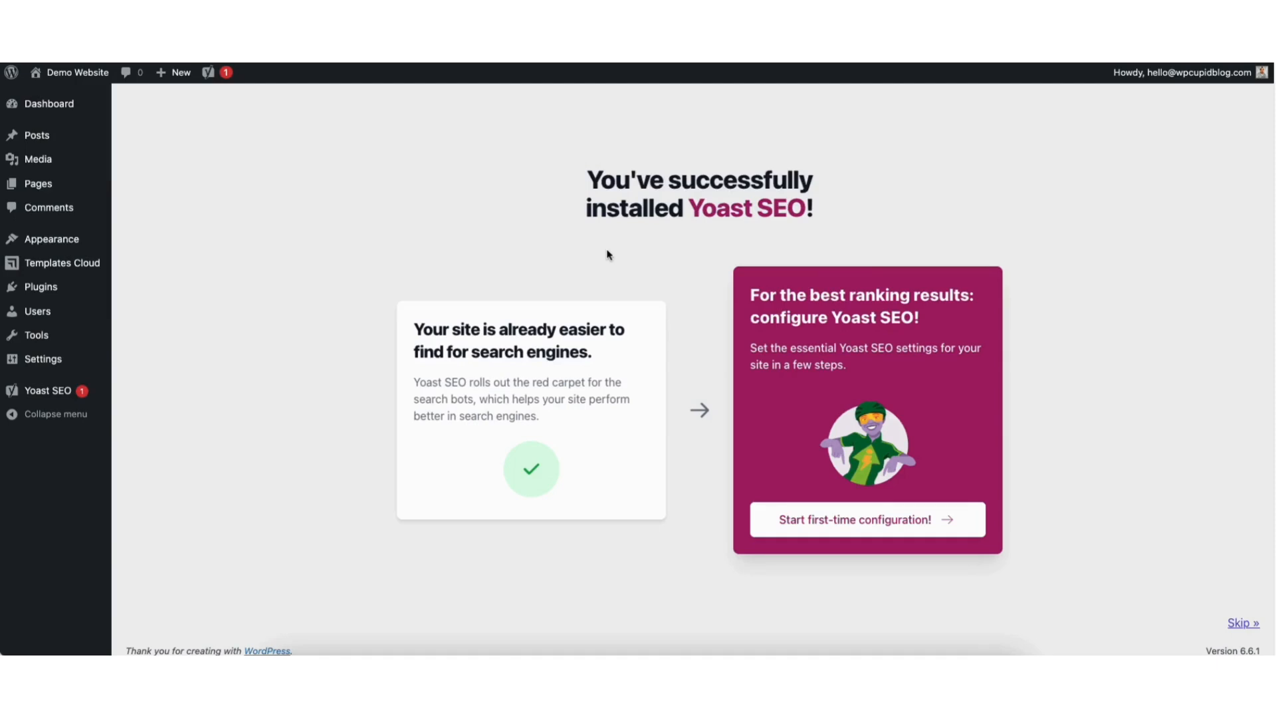
{"action": "mouse_move", "coordinate": [112, 145]}
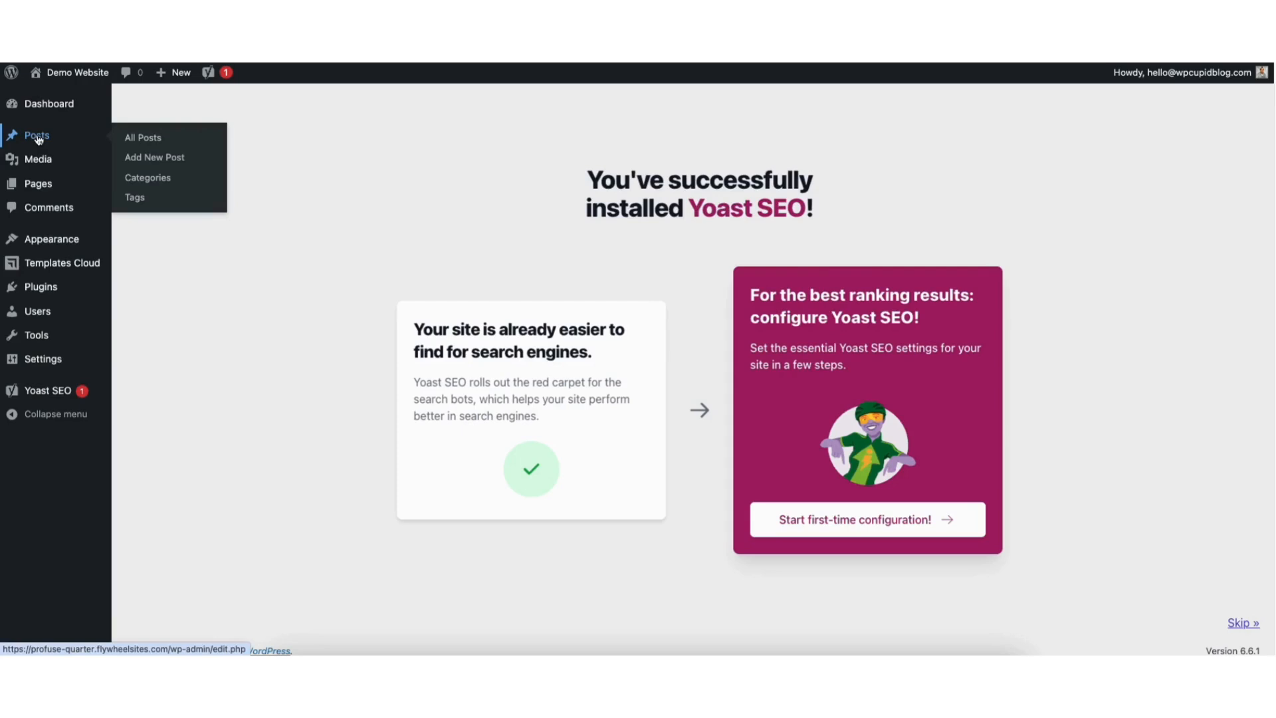
- Open the Homemade Chicken Noodle Soup Recipe post for editing from All Posts
{"action": "left_click", "coordinate": [142, 137]}
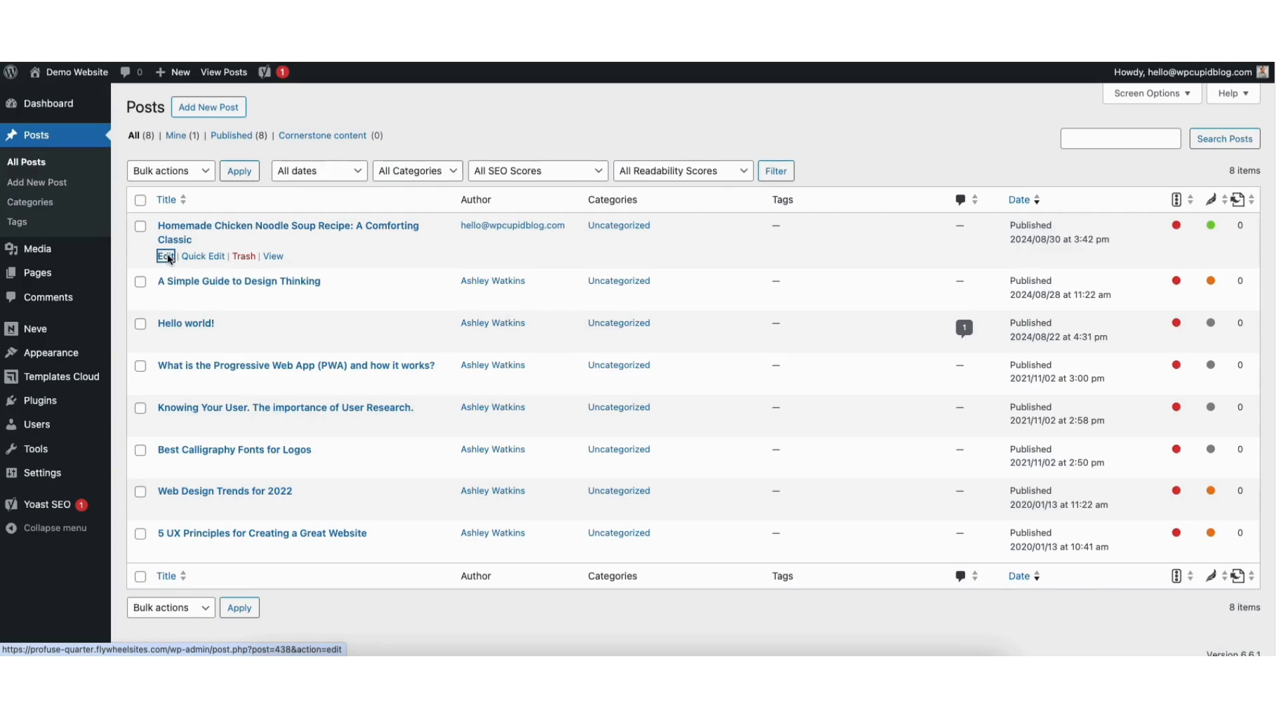
{"action": "left_click", "coordinate": [166, 255]}
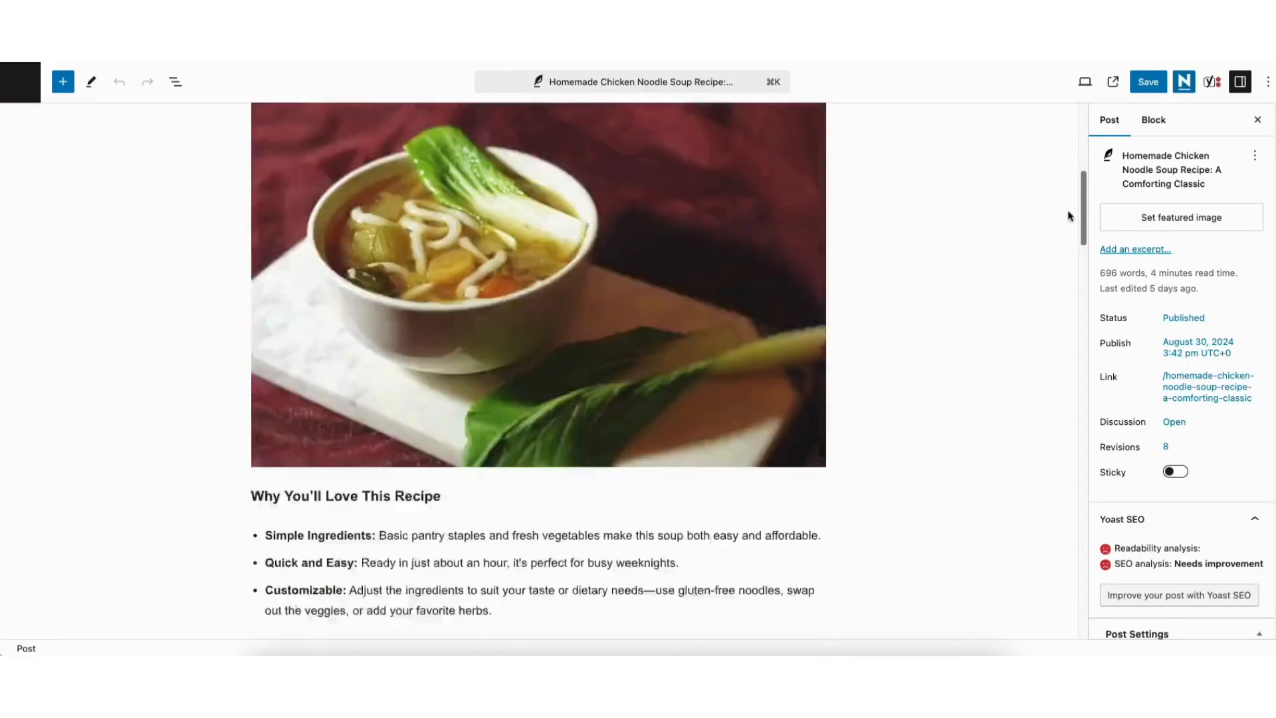
- Jump to the post's Yoast SEO panel and compare desktop and mobile search previews
{"action": "left_click", "coordinate": [1179, 594]}
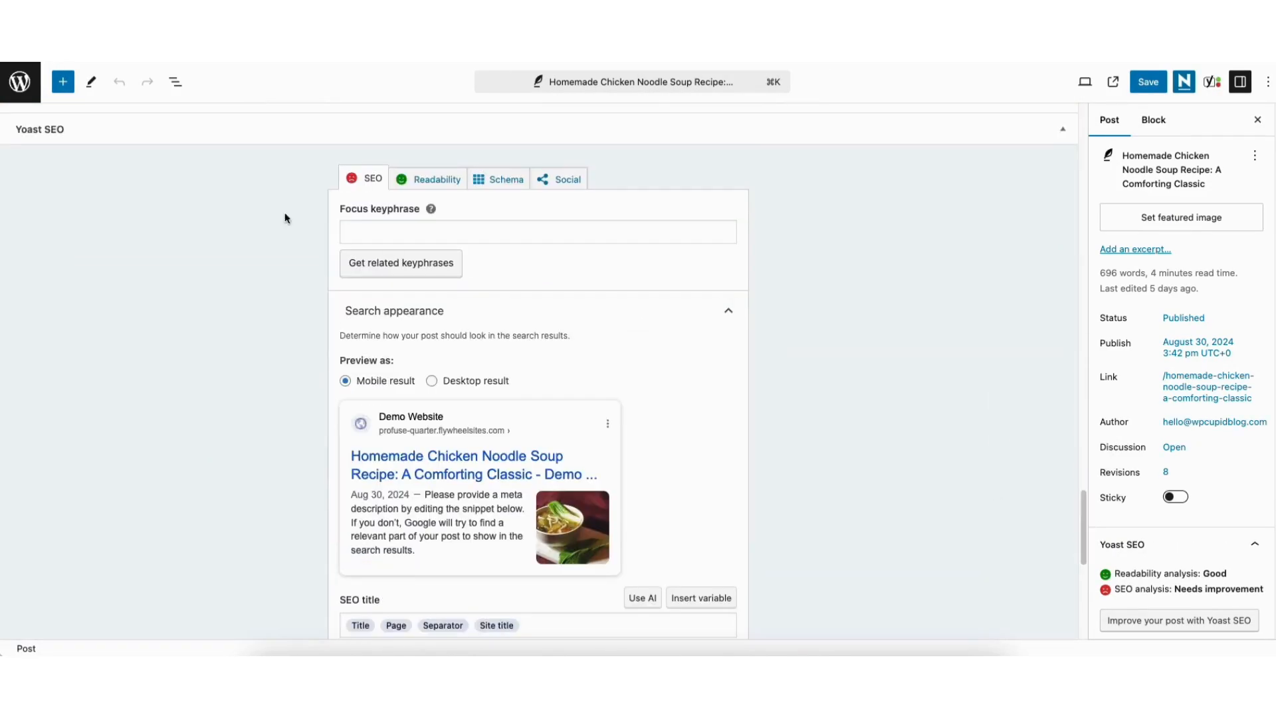
{"action": "mouse_move", "coordinate": [221, 309]}
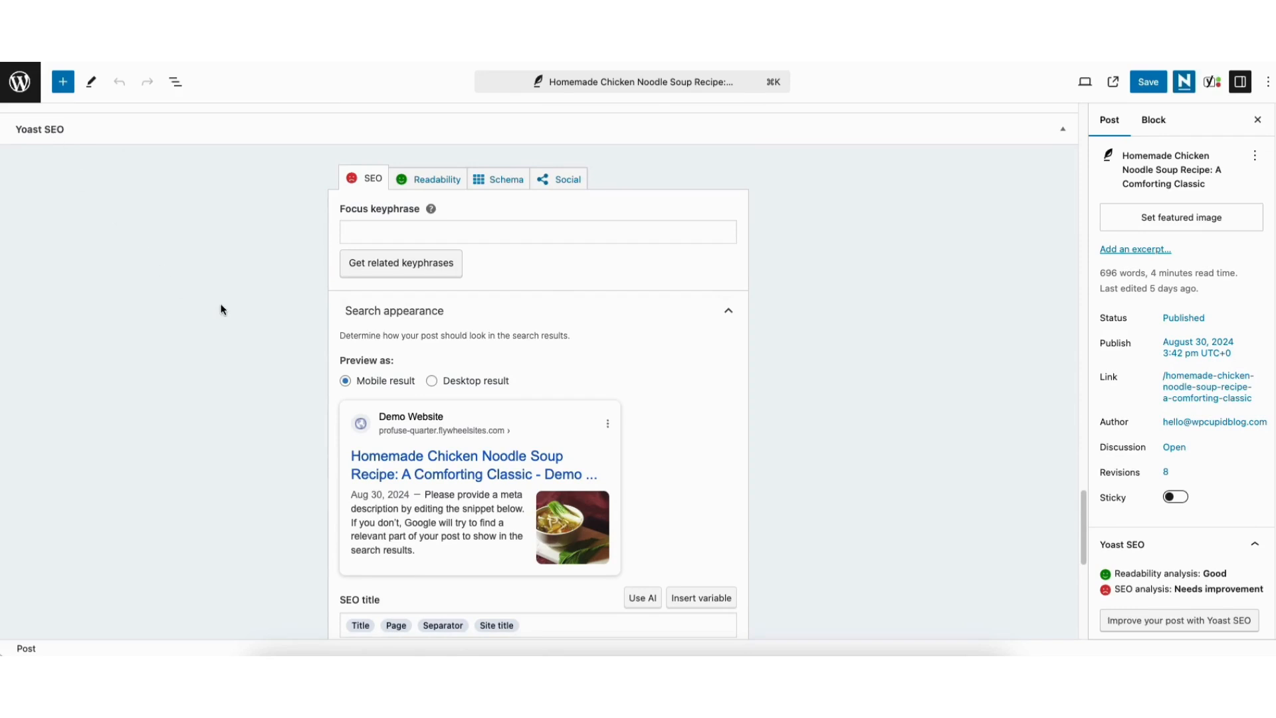
{"action": "mouse_move", "coordinate": [351, 371]}
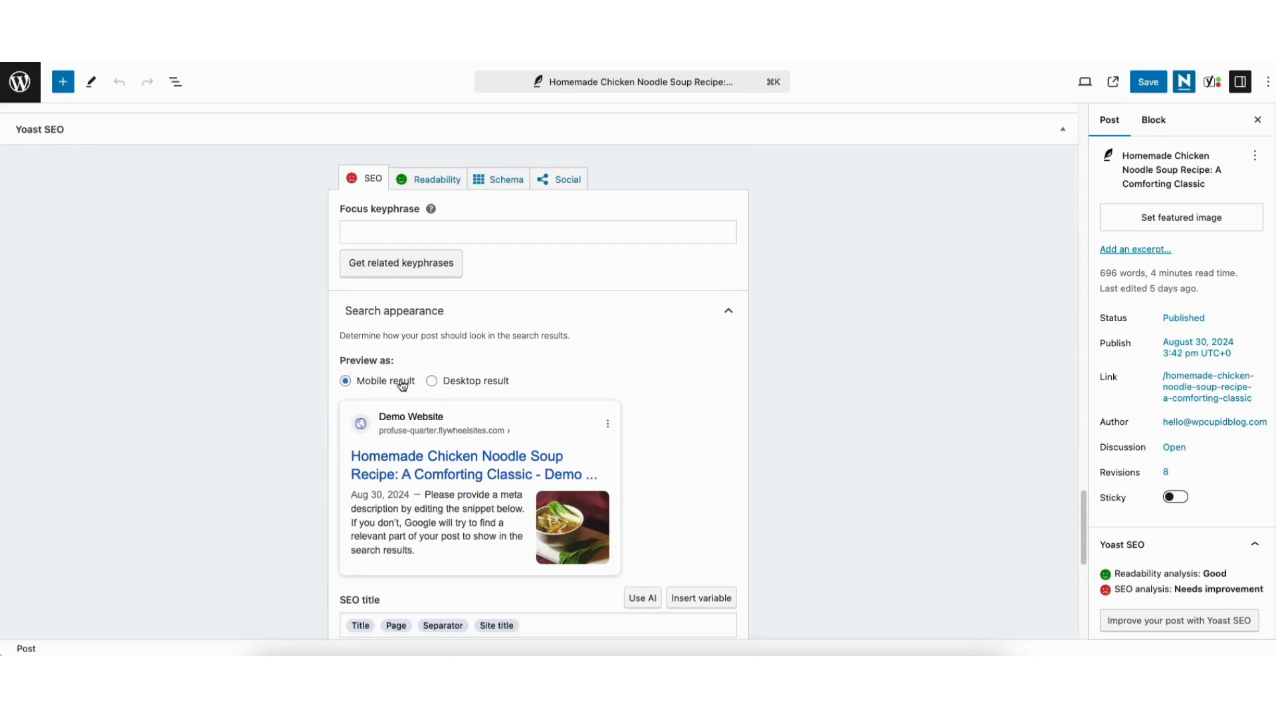
{"action": "left_click", "coordinate": [431, 380]}
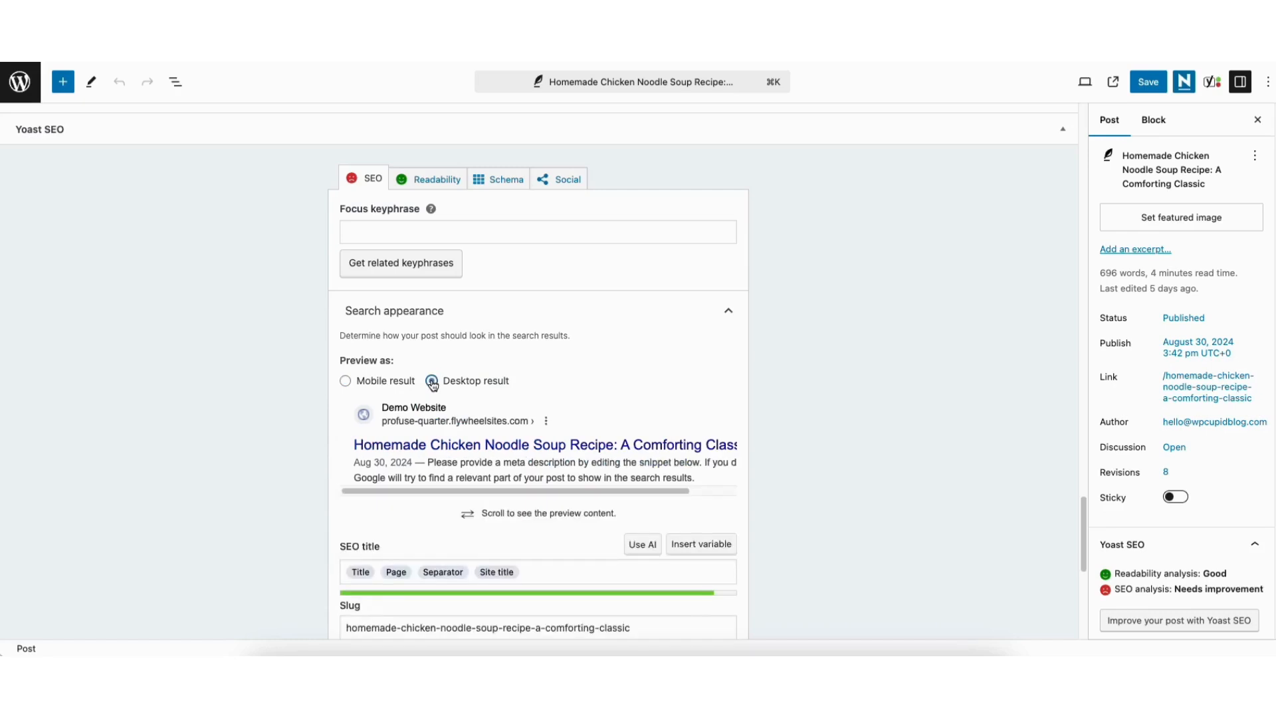
{"action": "left_click", "coordinate": [345, 370]}
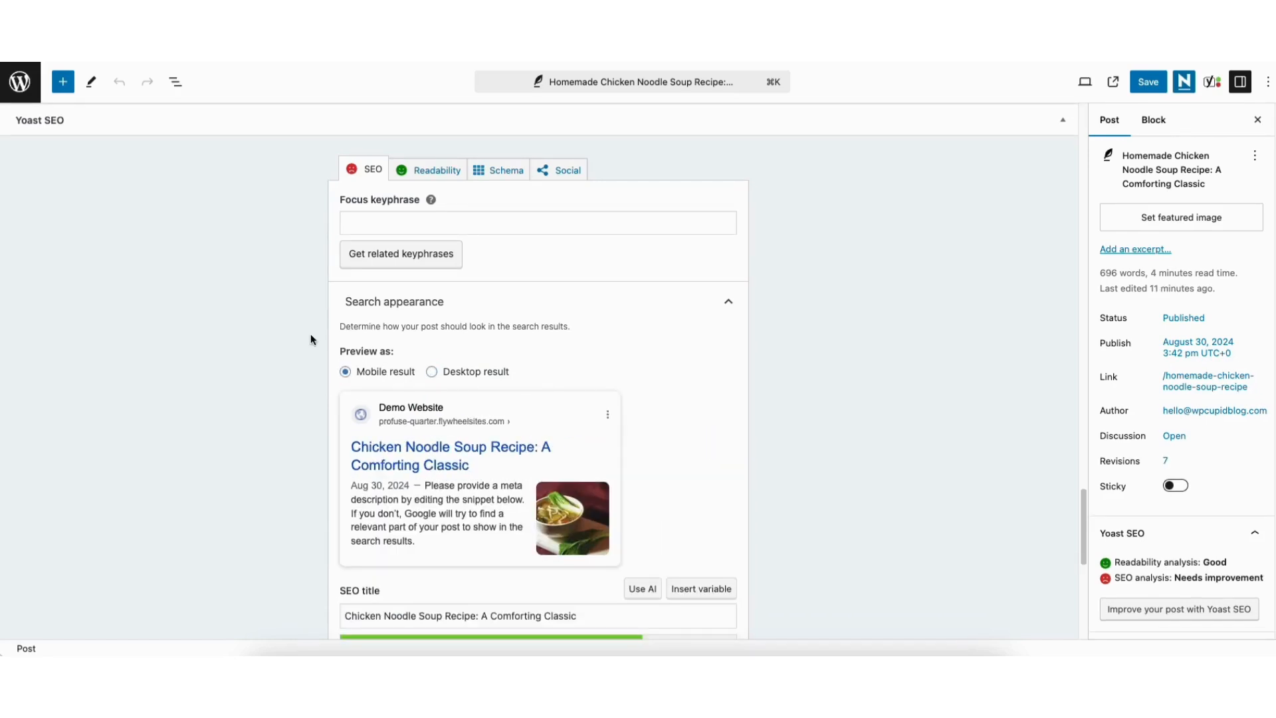
{"action": "mouse_move", "coordinate": [393, 452]}
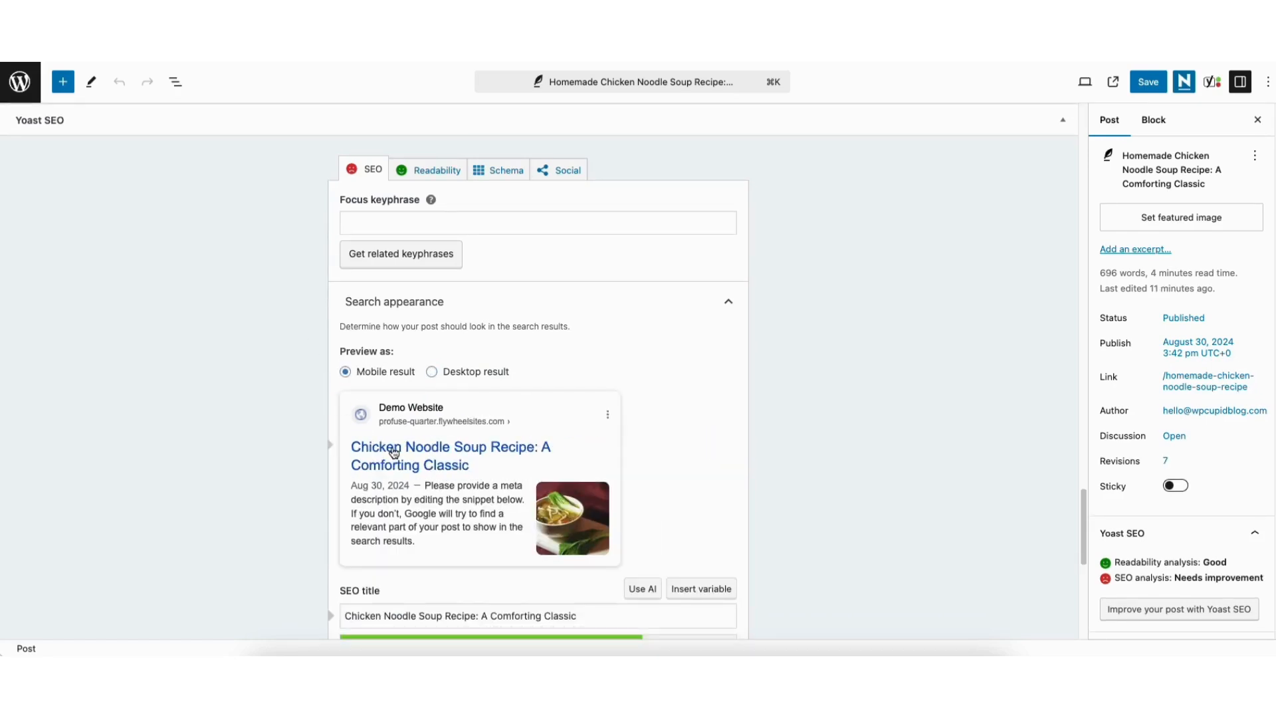
{"action": "mouse_move", "coordinate": [399, 520]}
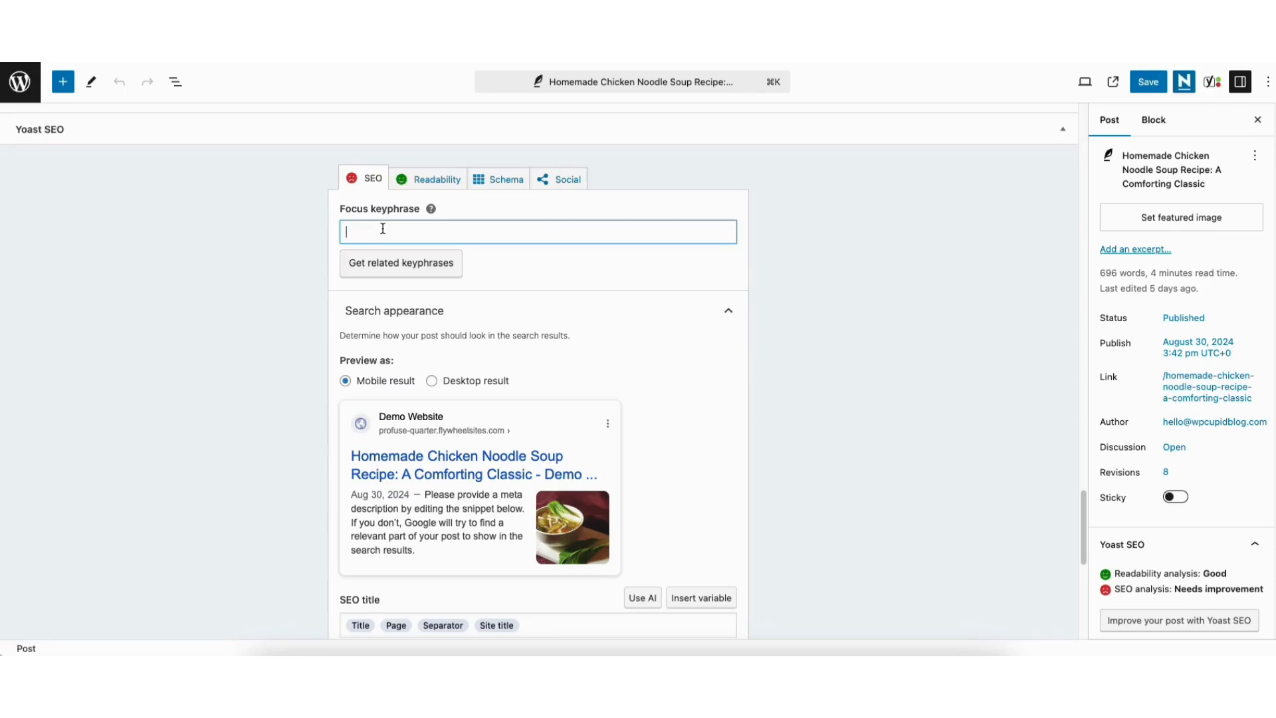
- Enter 'chicken noodle soup recipe' as the Yoast focus keyphrase
{"action": "type", "text": "chicken noodle"}
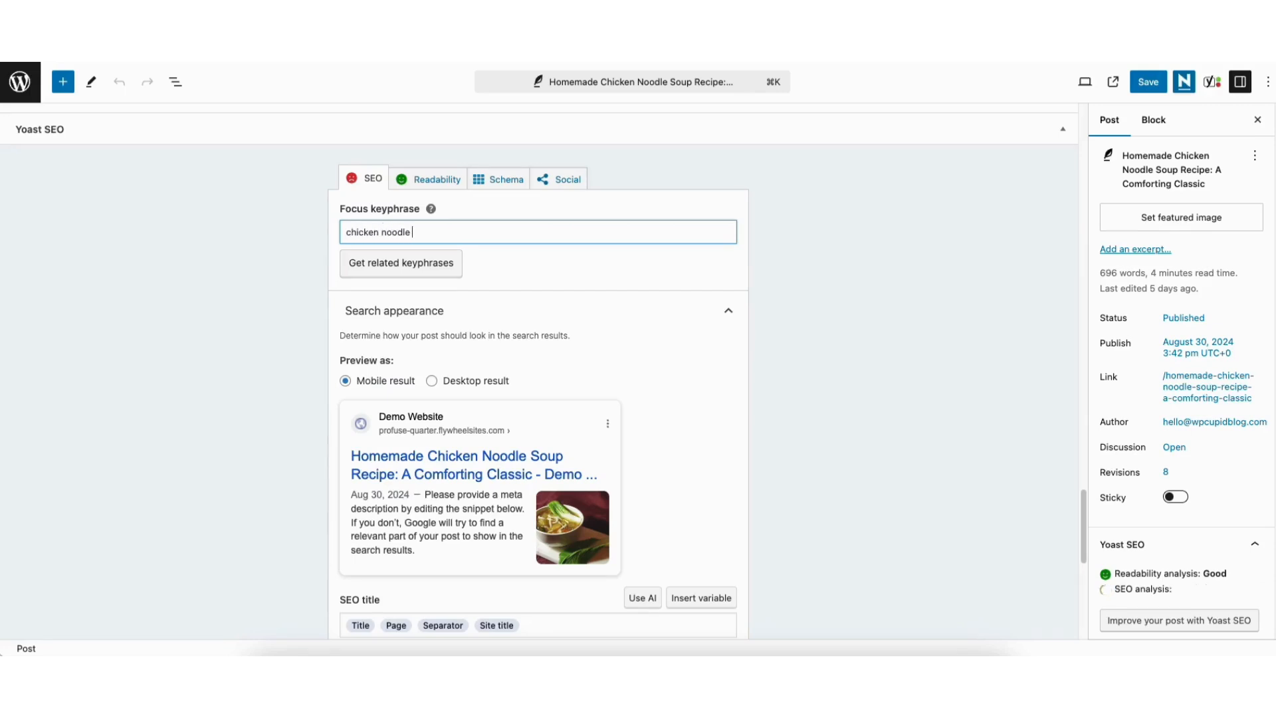
{"action": "type", "text": "soup recipe"}
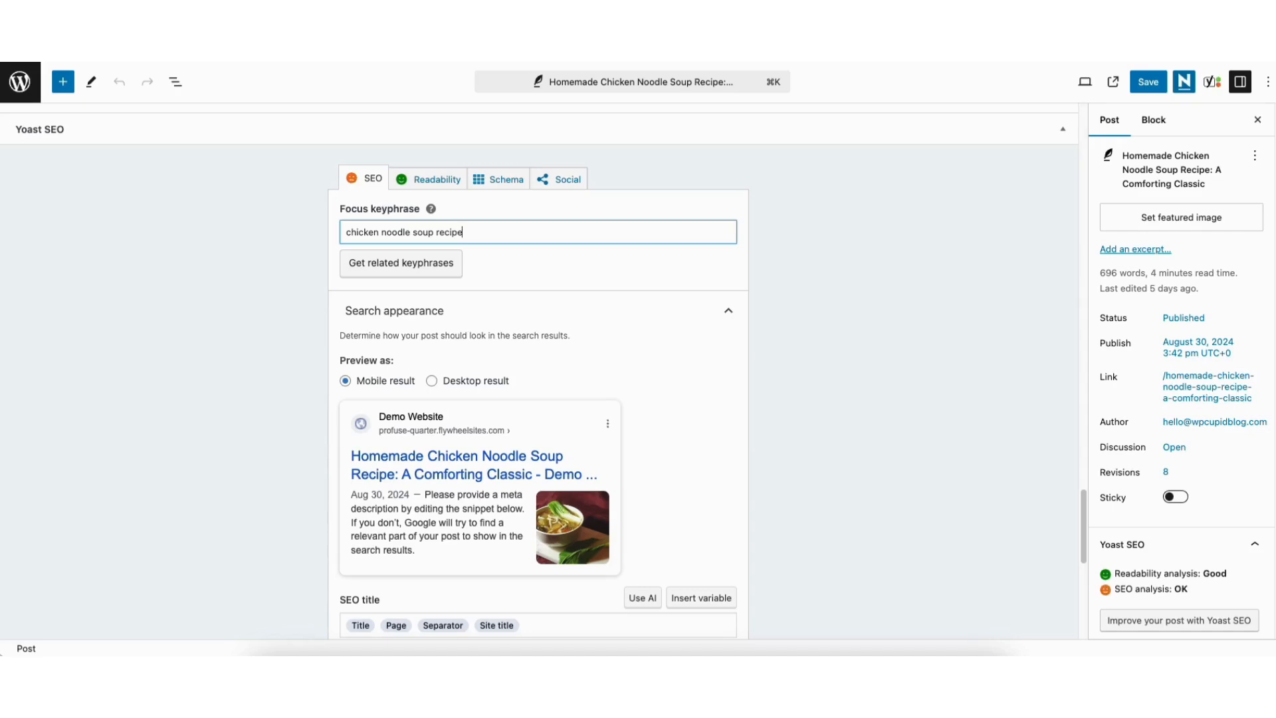
{"action": "mouse_move", "coordinate": [1083, 510]}
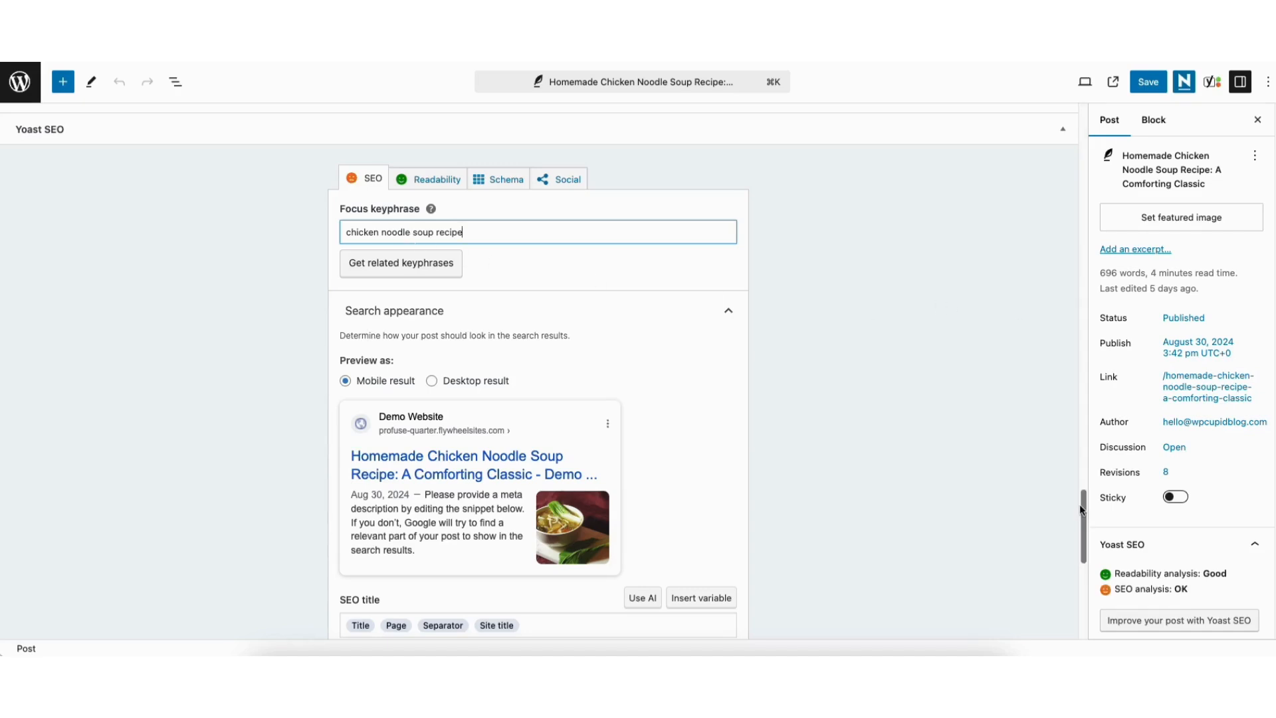
- Enter SEO title 'Chicken Noodle Soup Recipe: A Comforting Classic!', testing then removing extra words
{"action": "scroll", "scroll_direction": "down", "scroll_amount": 3}
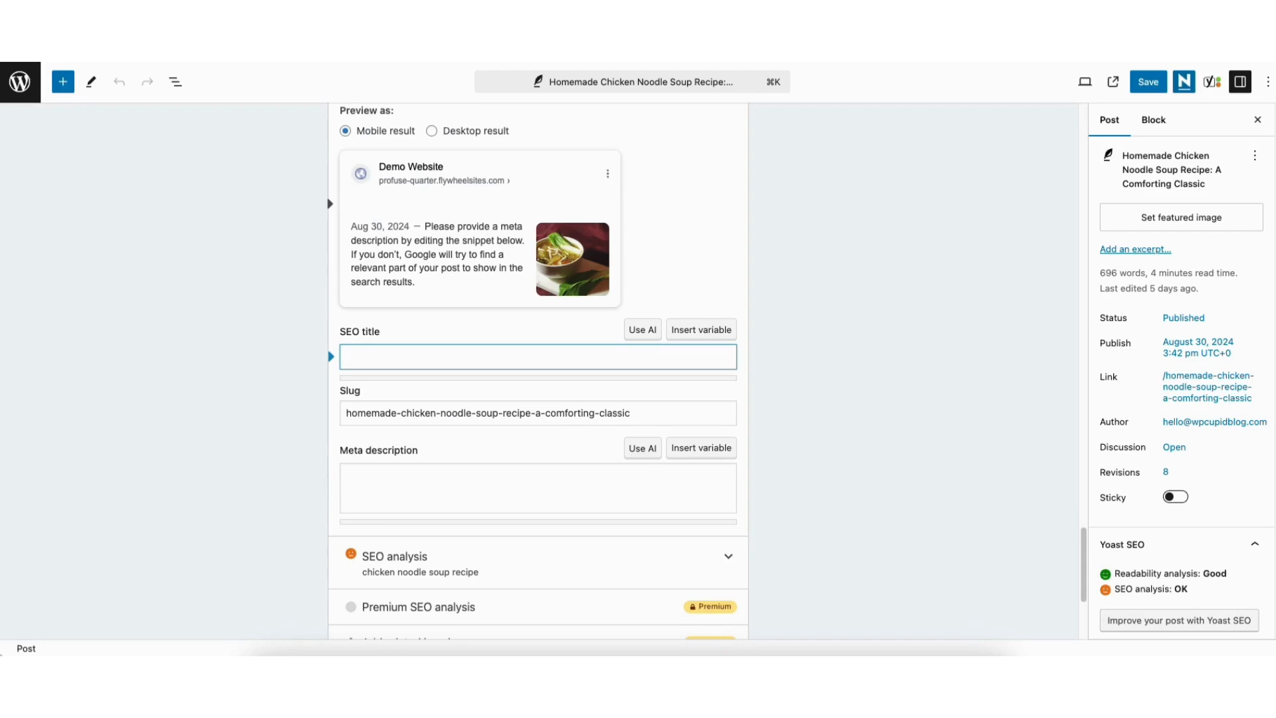
{"action": "type", "text": "Chicken Noodle Soup Recipe: A Co"}
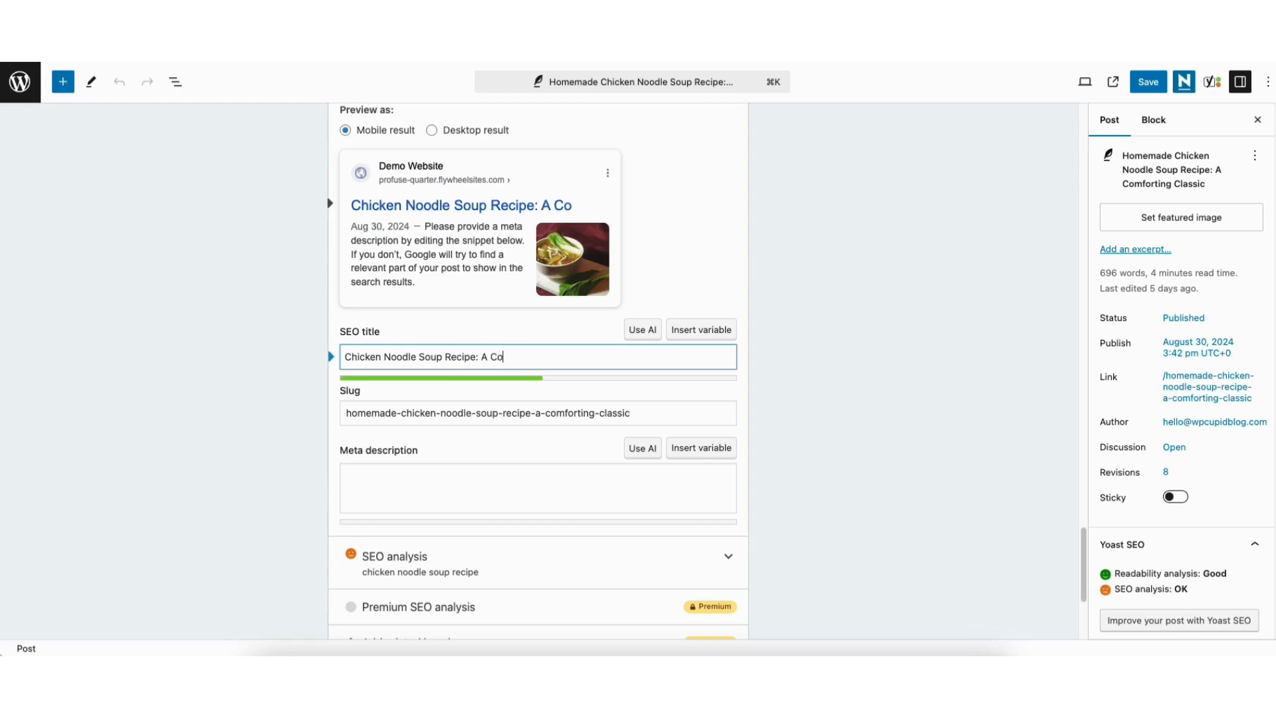
{"action": "type", "text": "mforting Classic!"}
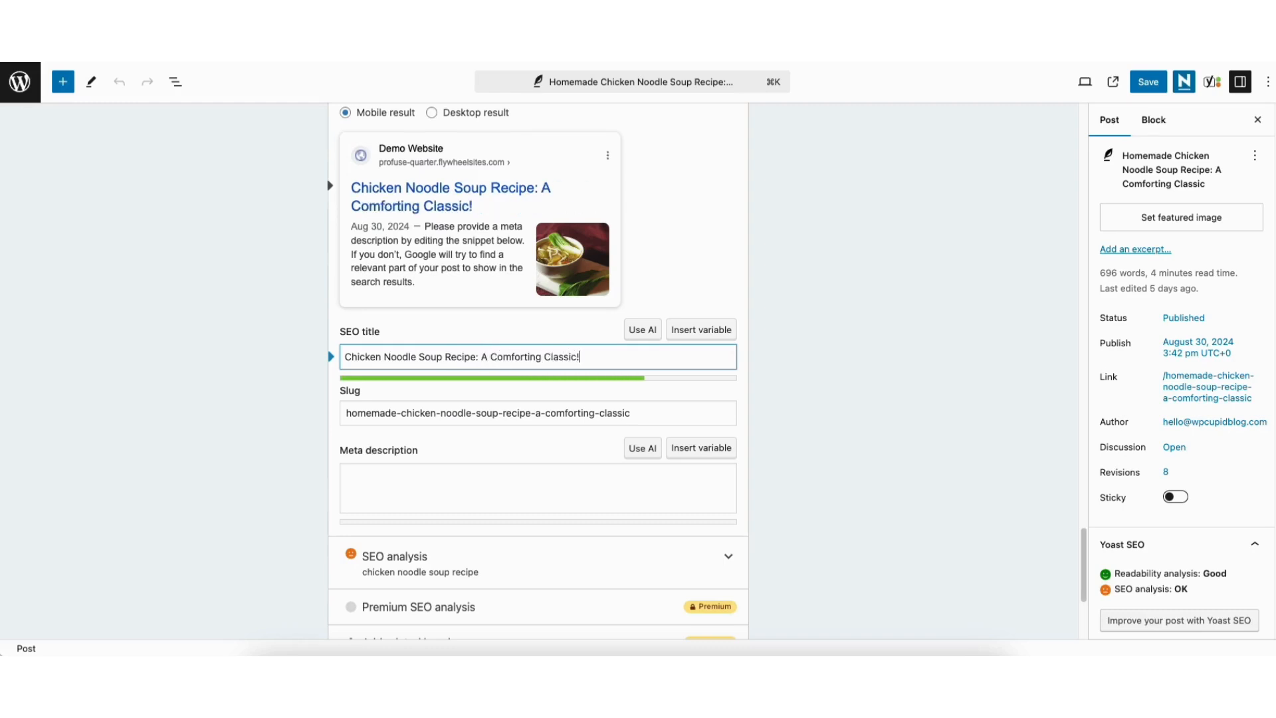
{"action": "mouse_move", "coordinate": [582, 383]}
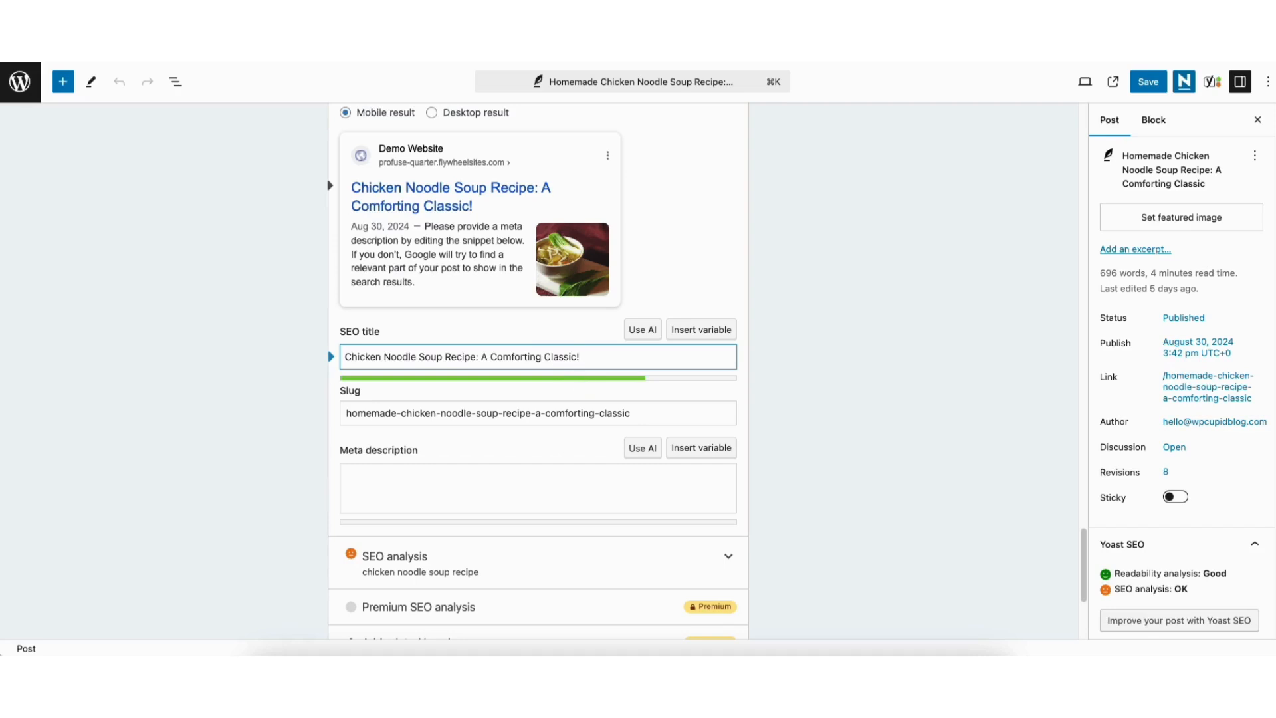
{"action": "type", "text": "more words"}
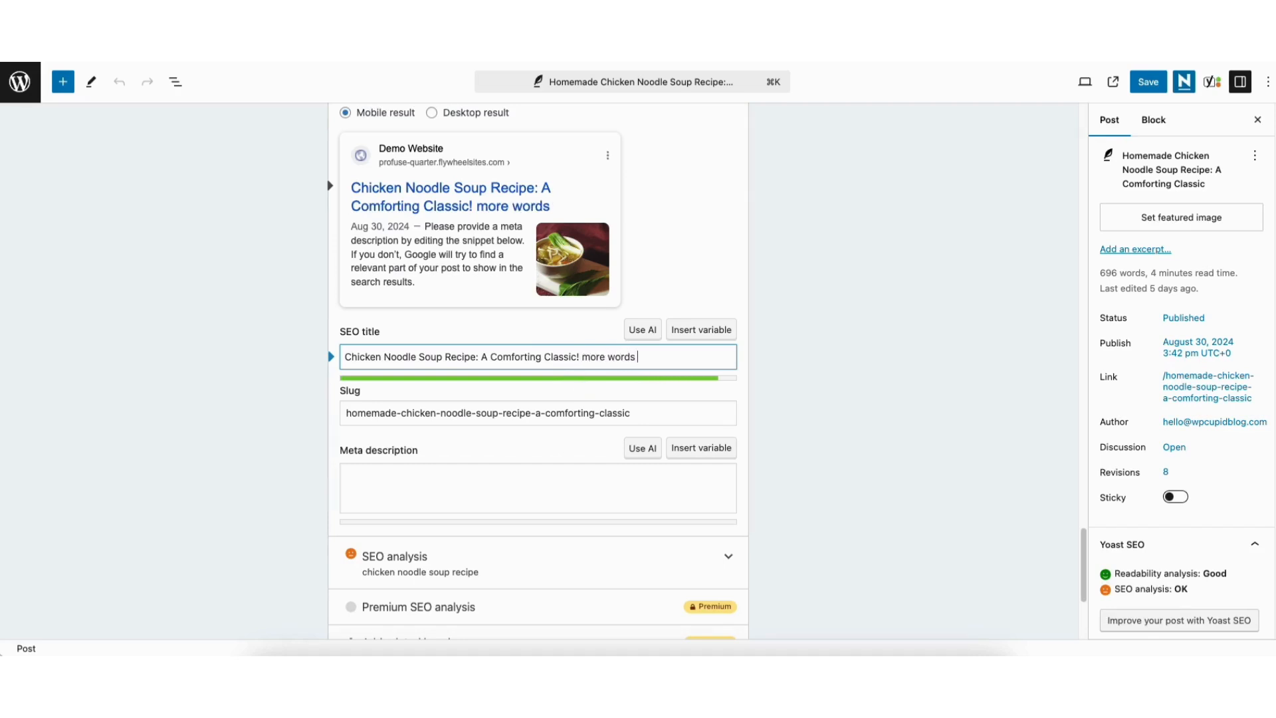
{"action": "type", "text": "more words"}
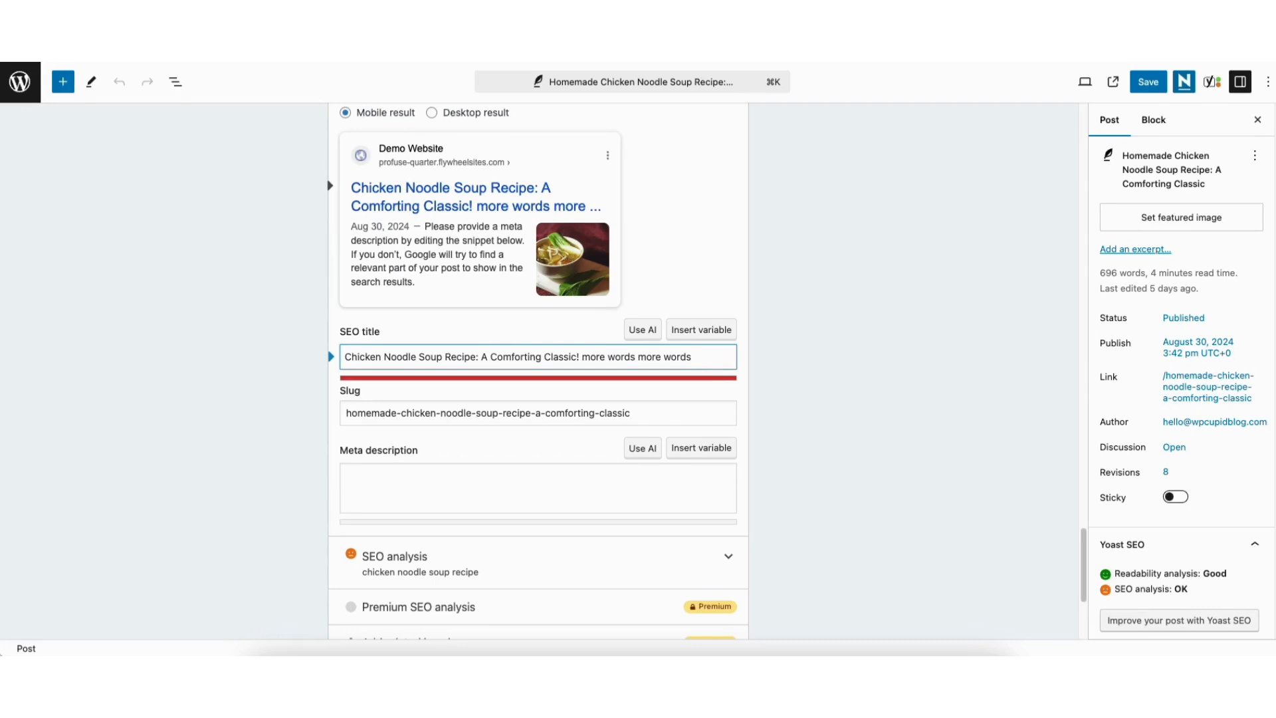
{"action": "key", "text": "Backspace"}
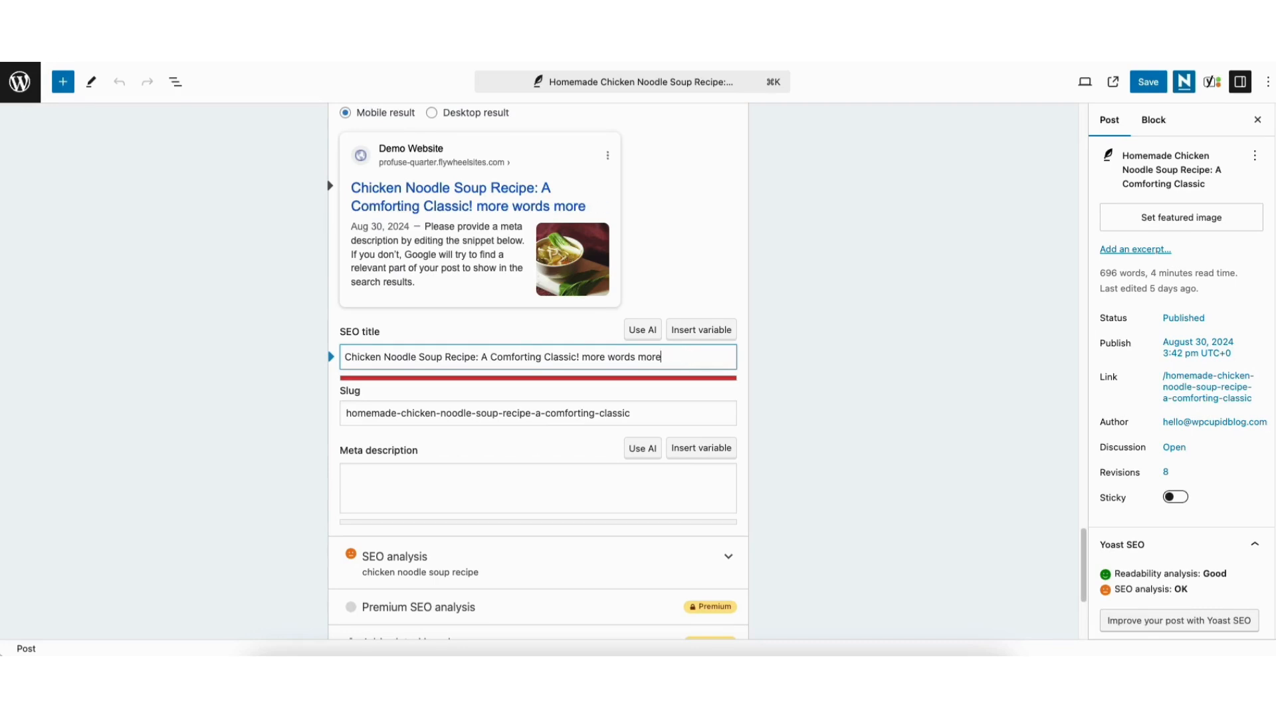
{"action": "key", "text": "Backspace"}
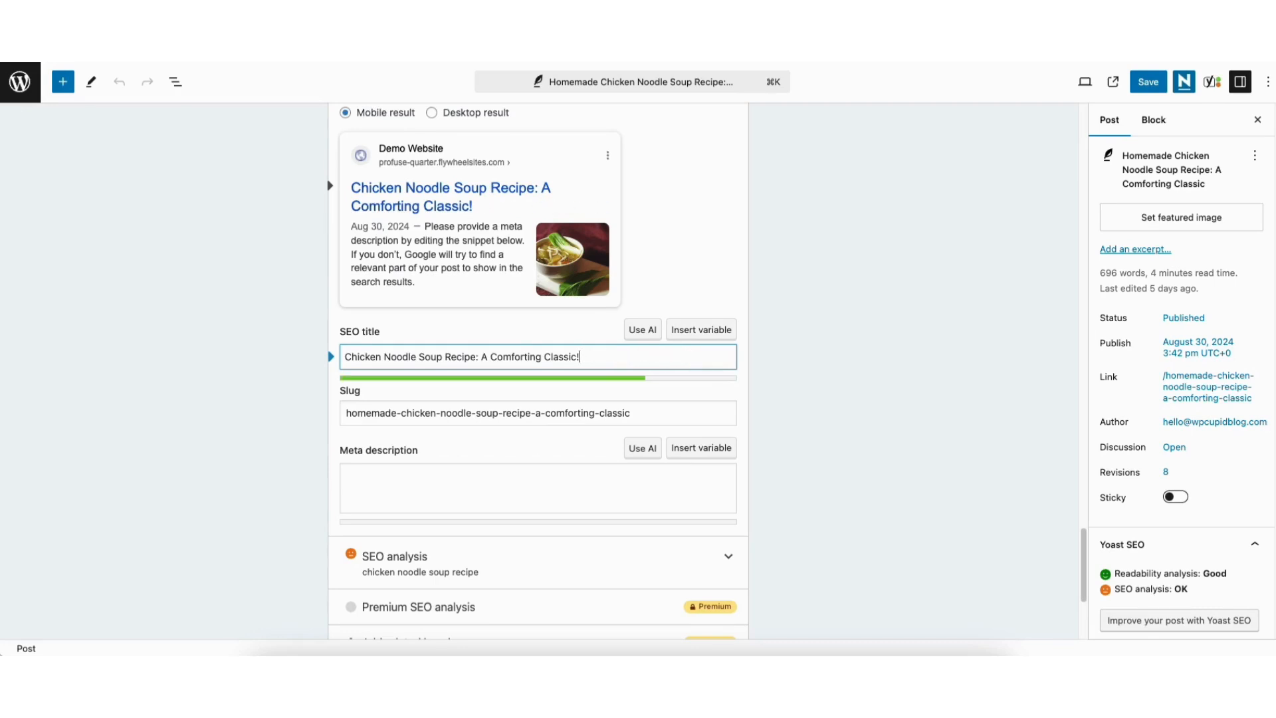
{"action": "mouse_move", "coordinate": [572, 389]}
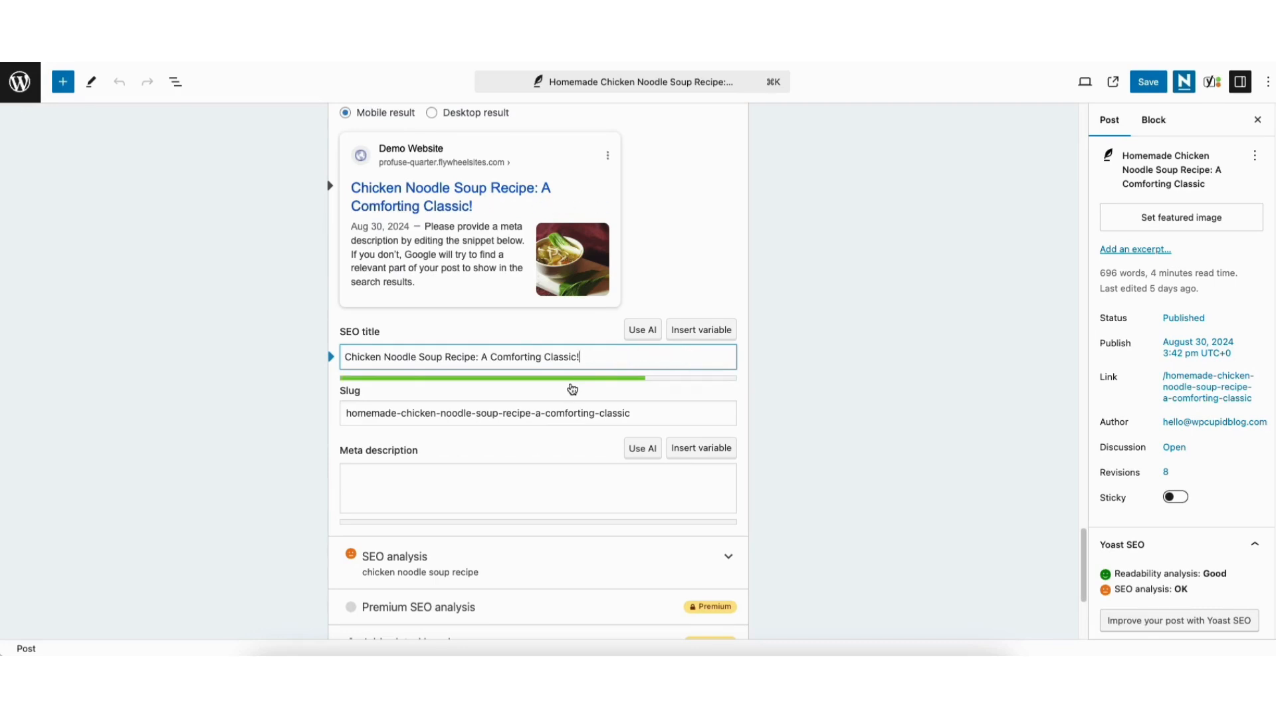
{"action": "mouse_move", "coordinate": [571, 385]}
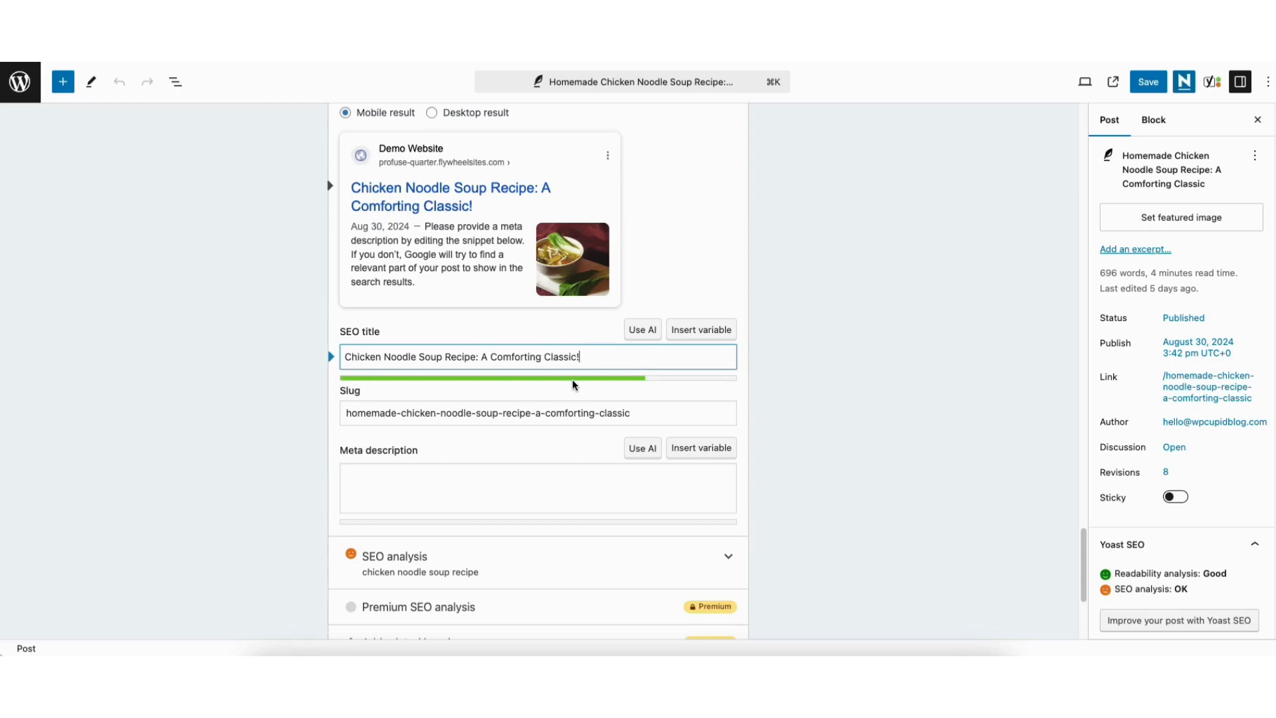
{"action": "mouse_move", "coordinate": [525, 404]}
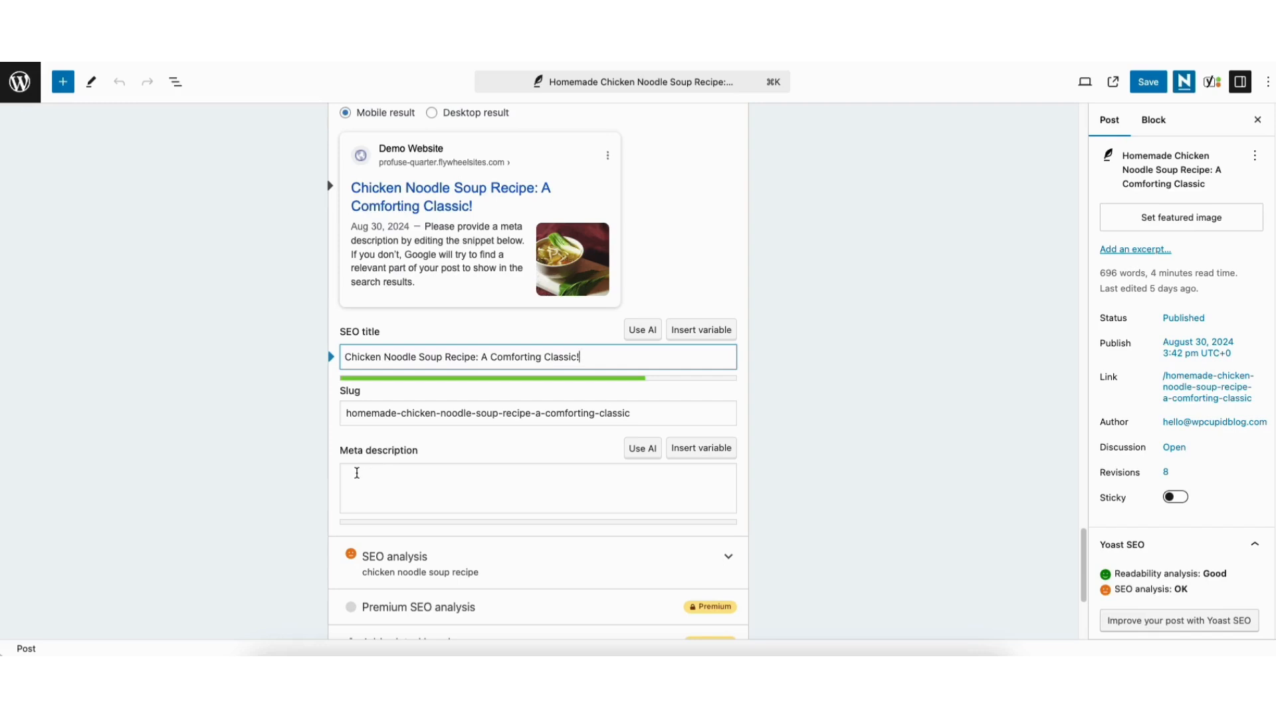
- Write a test meta description 'This is my meta description', then select and delete it
{"action": "type", "text": "This"}
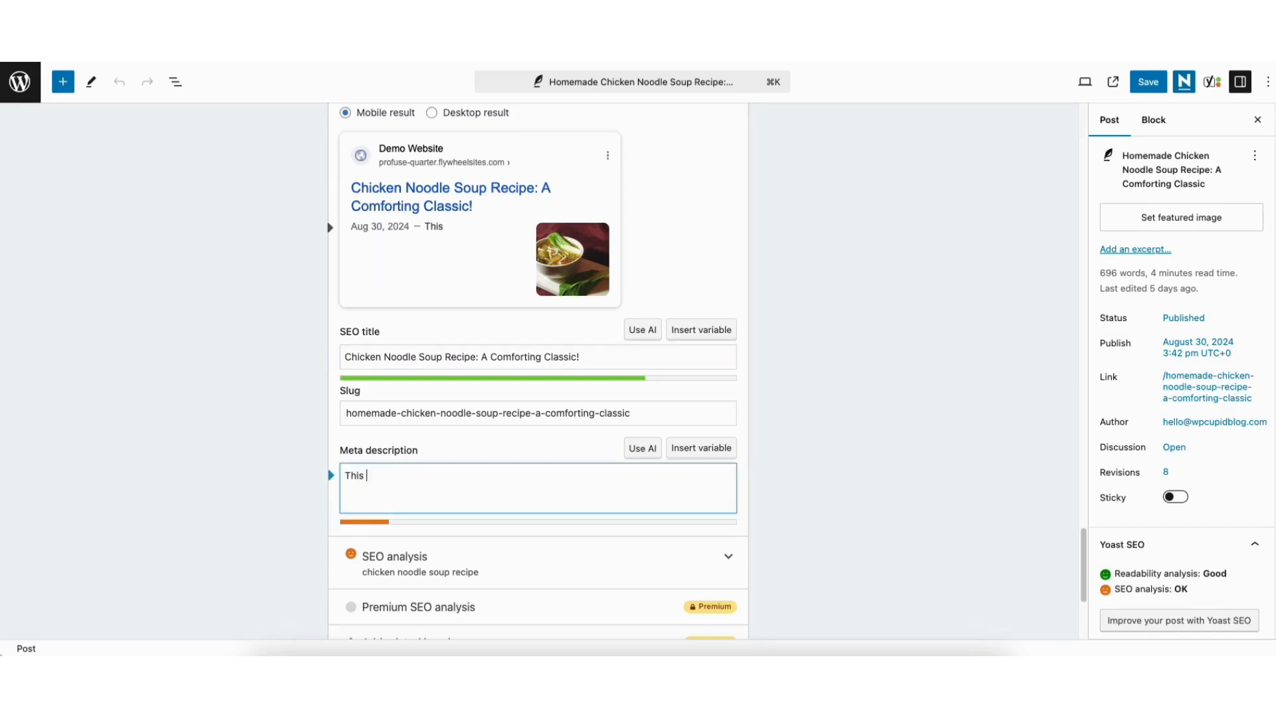
{"action": "type", "text": "is my meta de"}
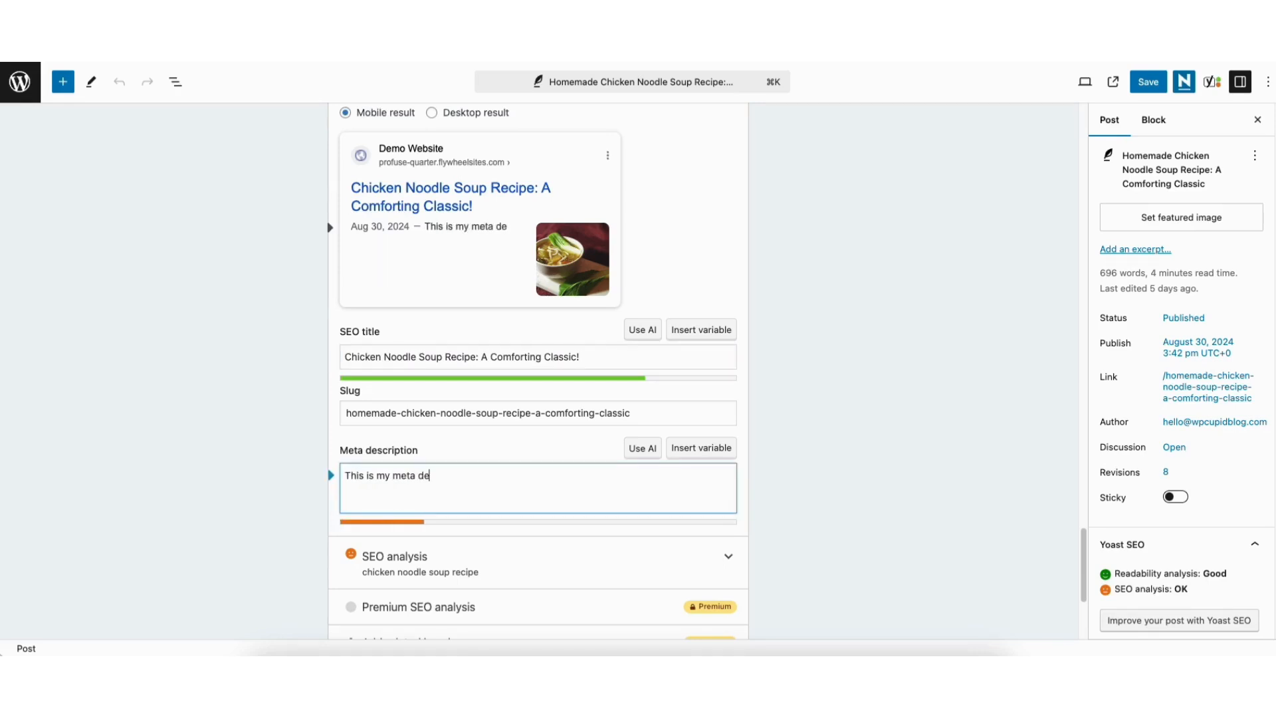
{"action": "type", "text": "scription"}
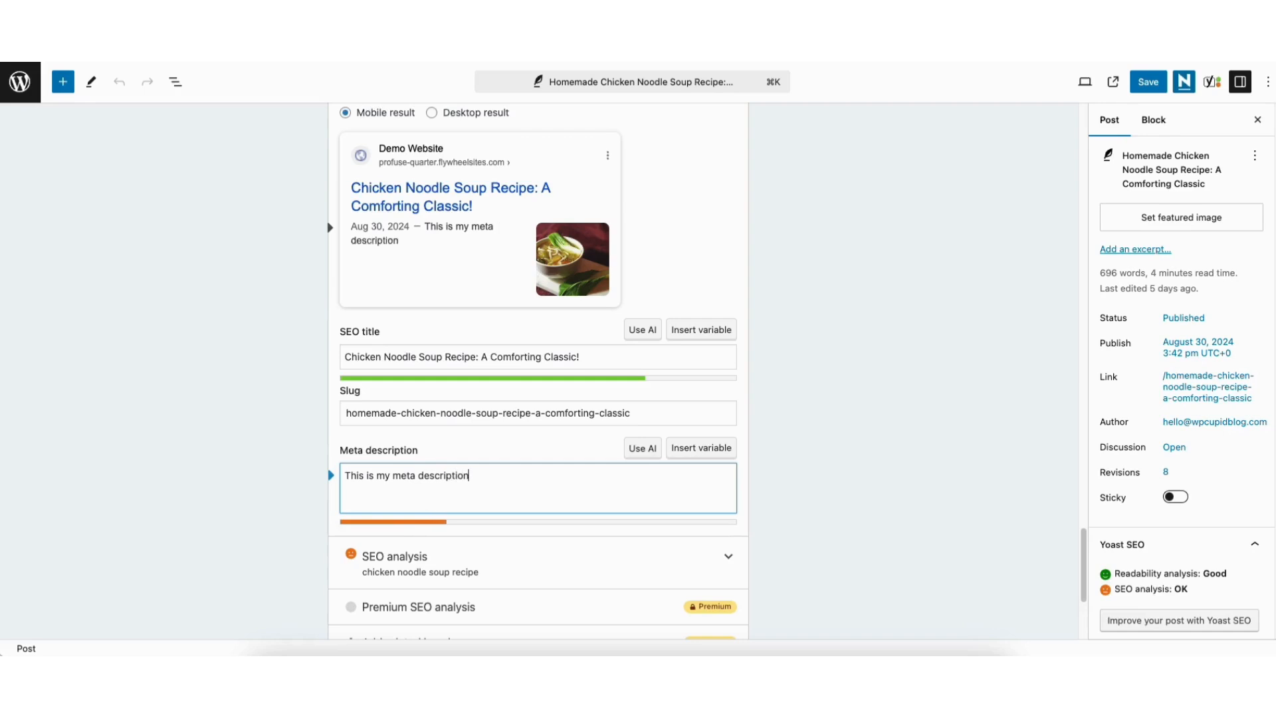
{"action": "triple_click", "coordinate": [406, 476]}
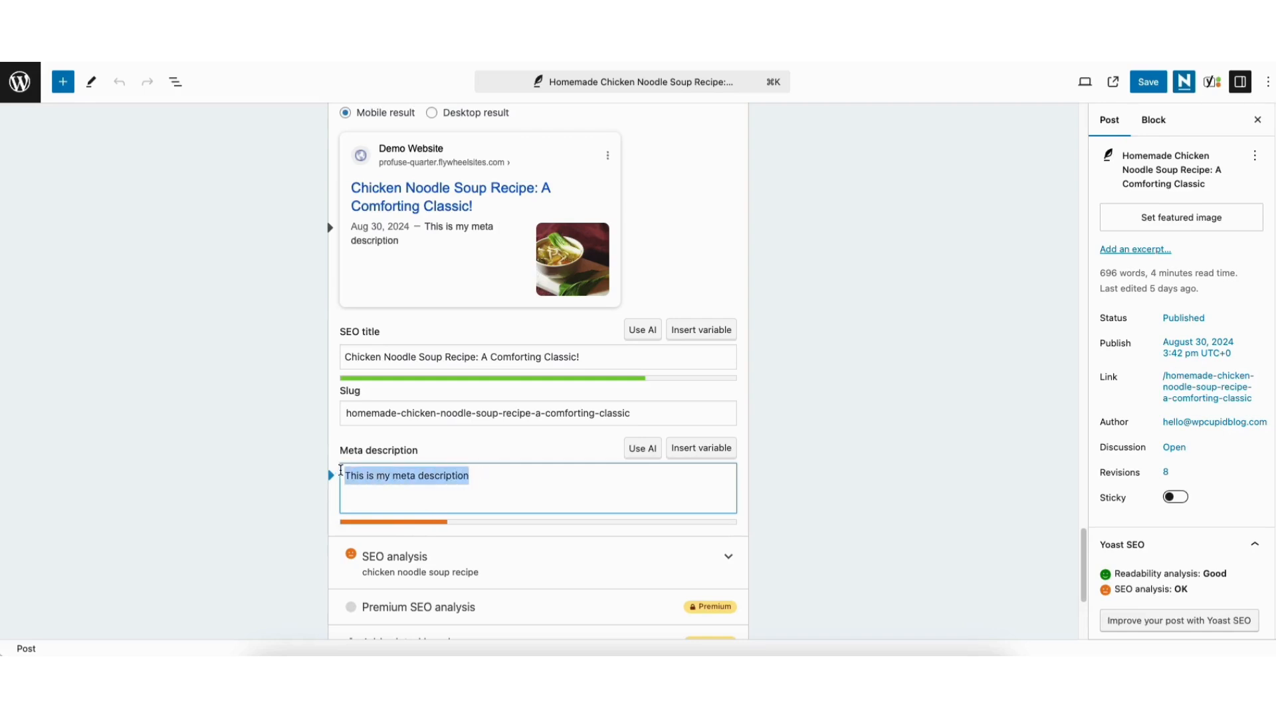
{"action": "key", "text": "Delete"}
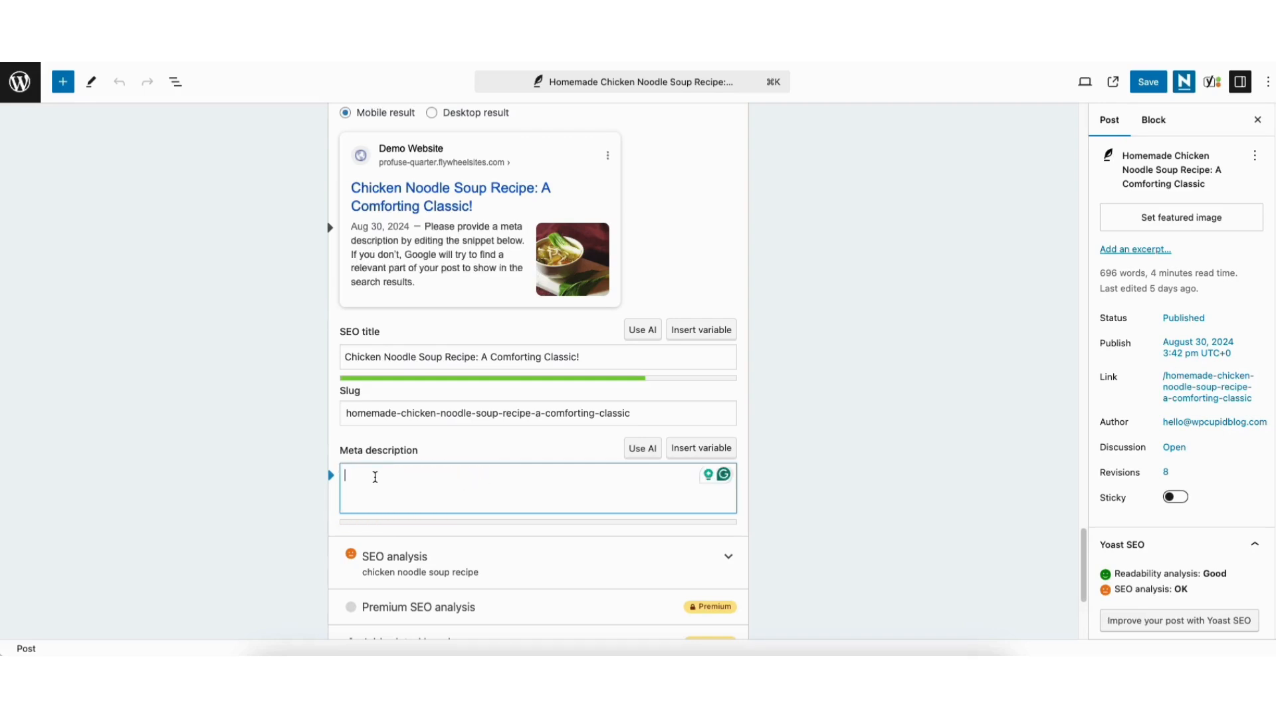
- Enter the 'Warm up with this comforting chicken noodle soup recipe…' description, trimming extra words to stay green
{"action": "type", "text": "Warm up with this comforting chicken noodle soup recipe, packed with tender chicken, fresh vegetables, and flavorful herbs. Easy to make!"}
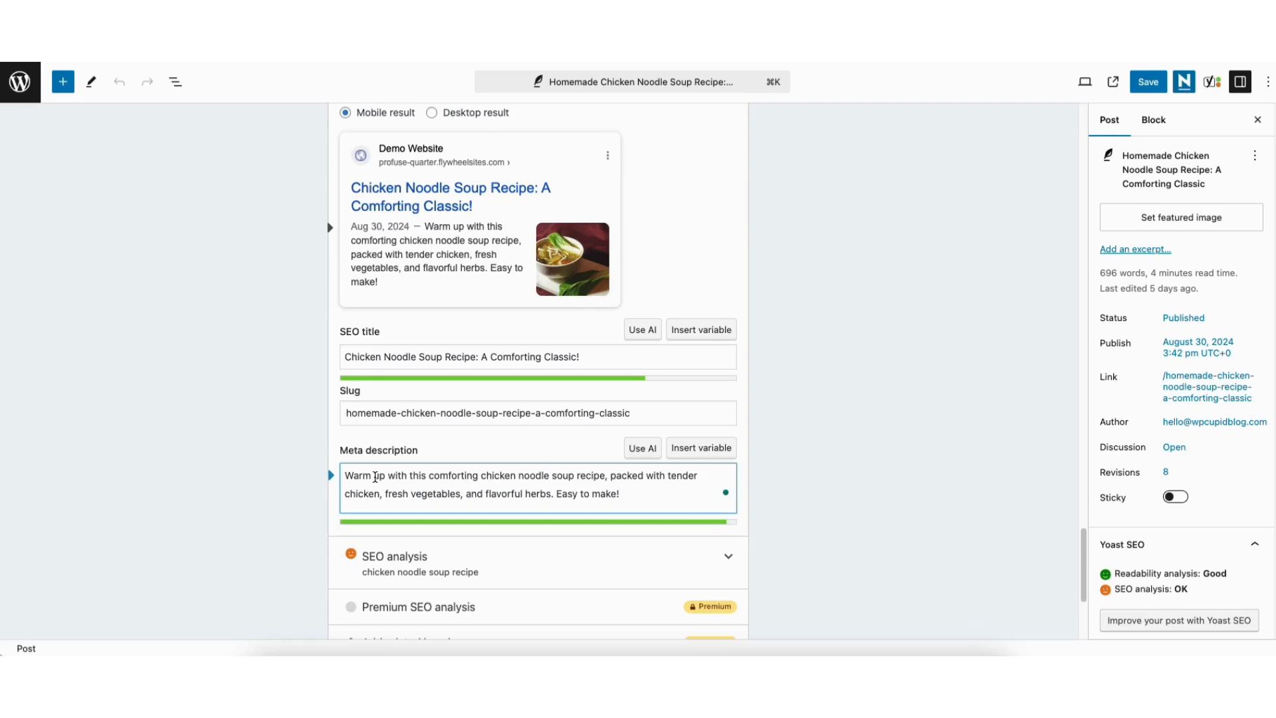
{"action": "left_click", "coordinate": [621, 493]}
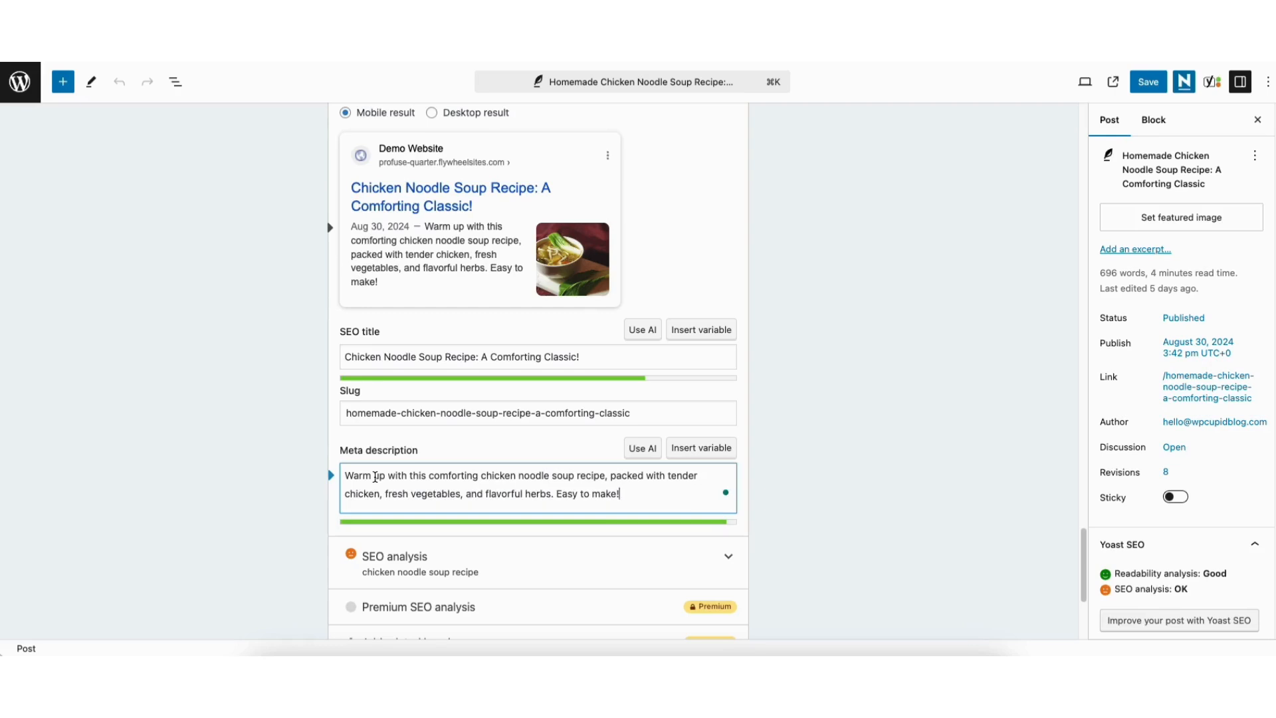
{"action": "type", "text": "more wor"}
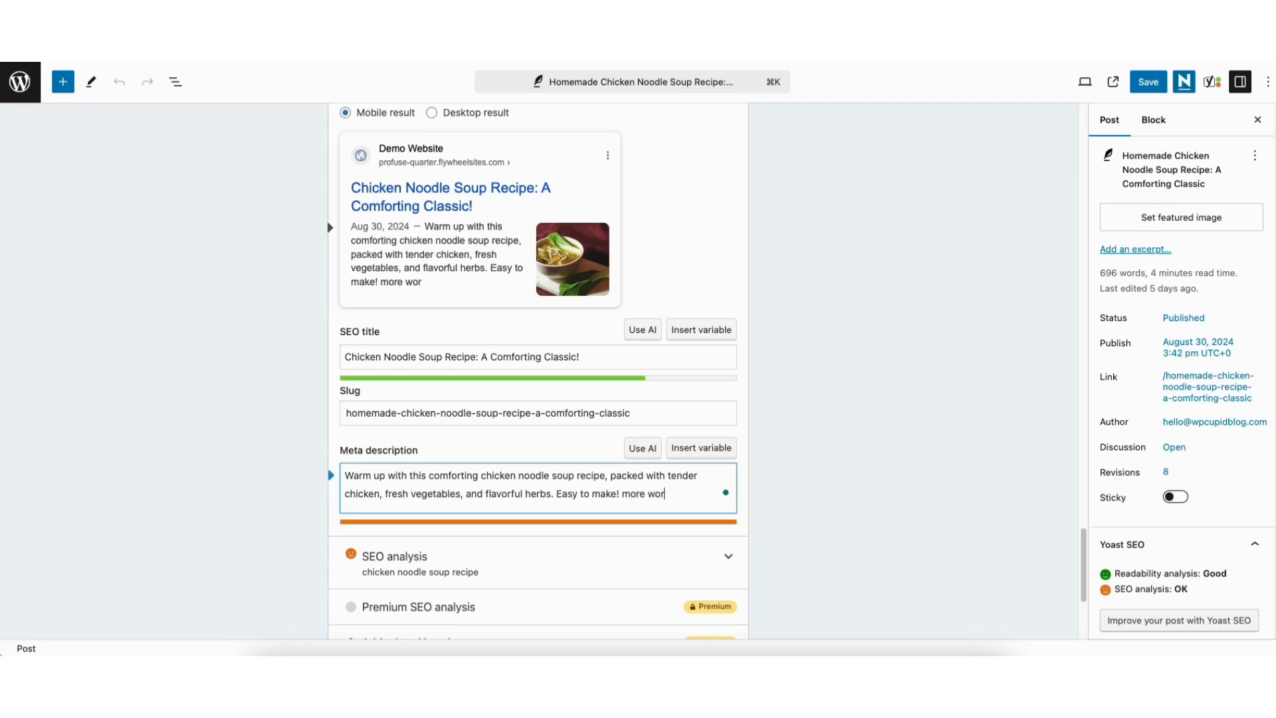
{"action": "type", "text": "d"}
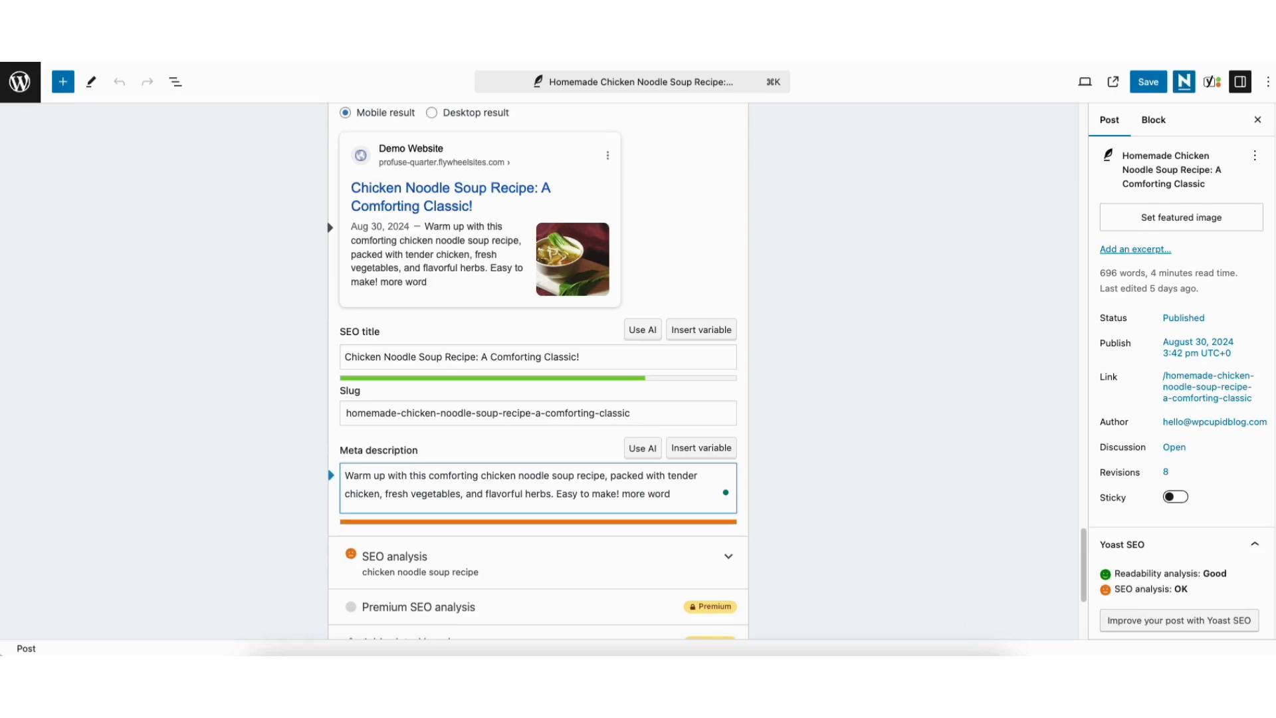
{"action": "key", "text": "Backspace"}
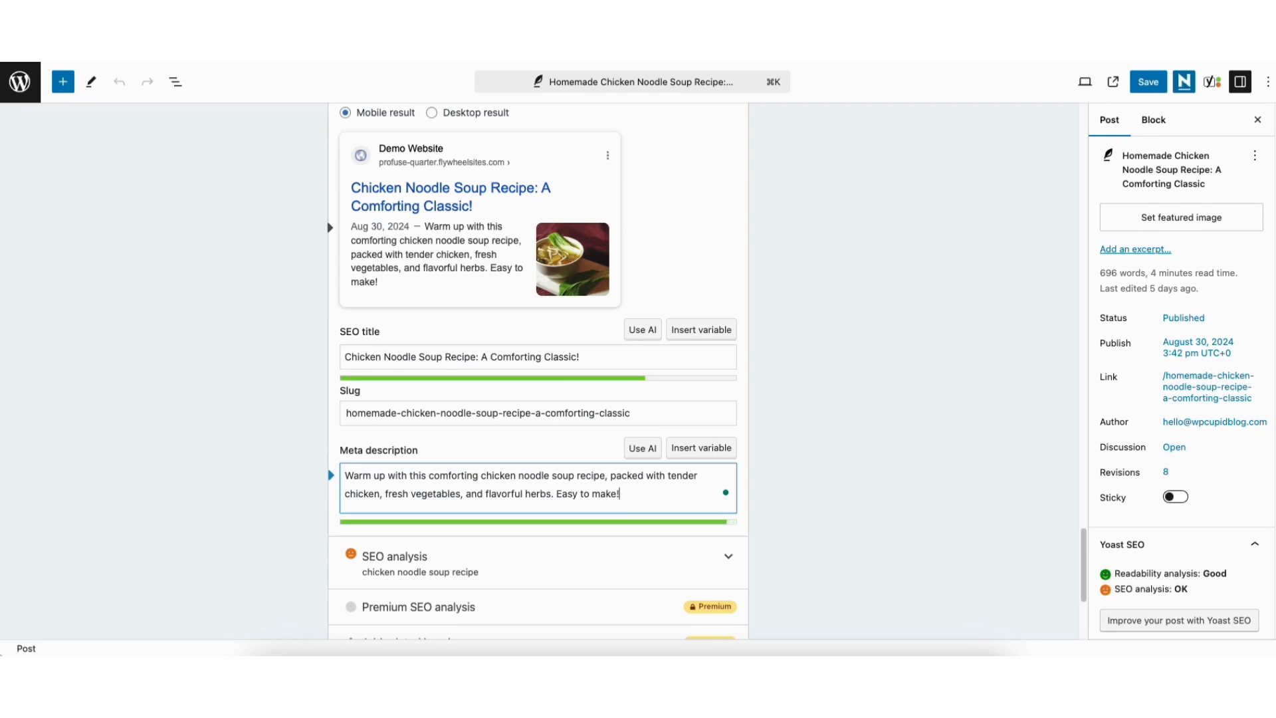
{"action": "mouse_move", "coordinate": [388, 436]}
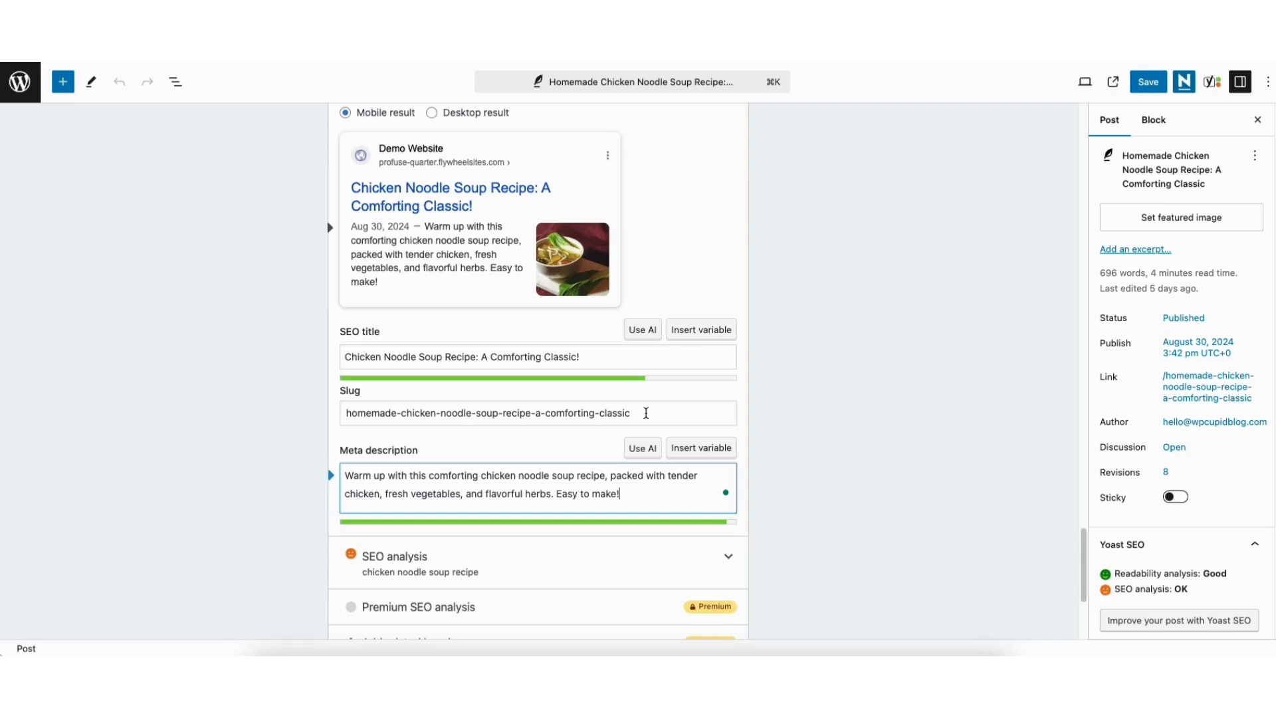
- Trim '-a-comforting-classic' so the slug reads 'homemade-chicken-noodle-soup-recipe'
{"action": "left_click", "coordinate": [537, 412]}
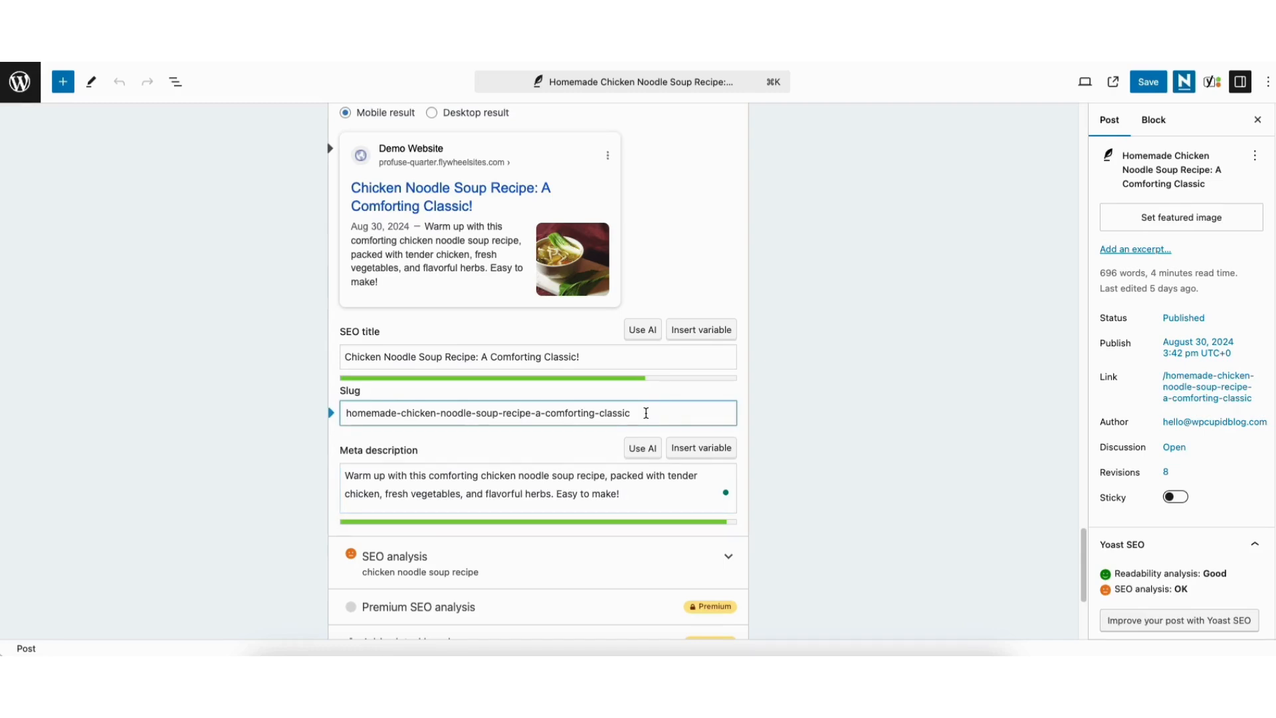
{"action": "key", "text": "Backspace"}
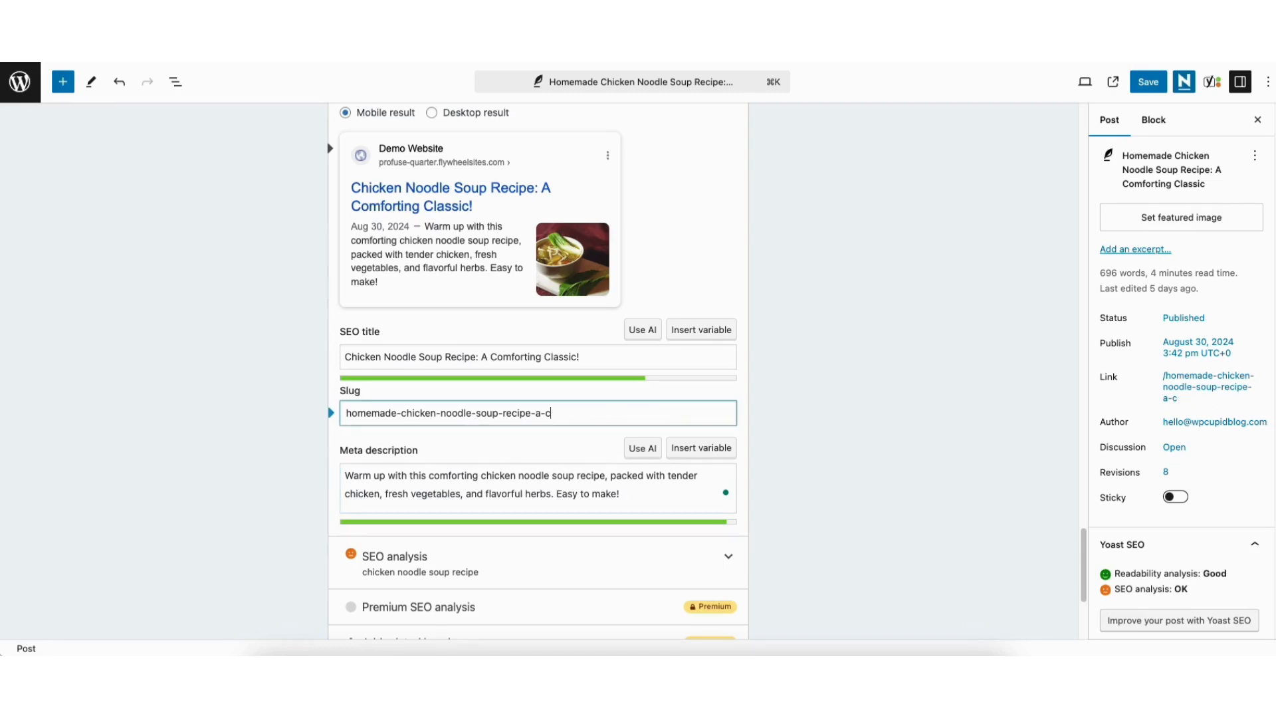
{"action": "key", "text": "Backspace"}
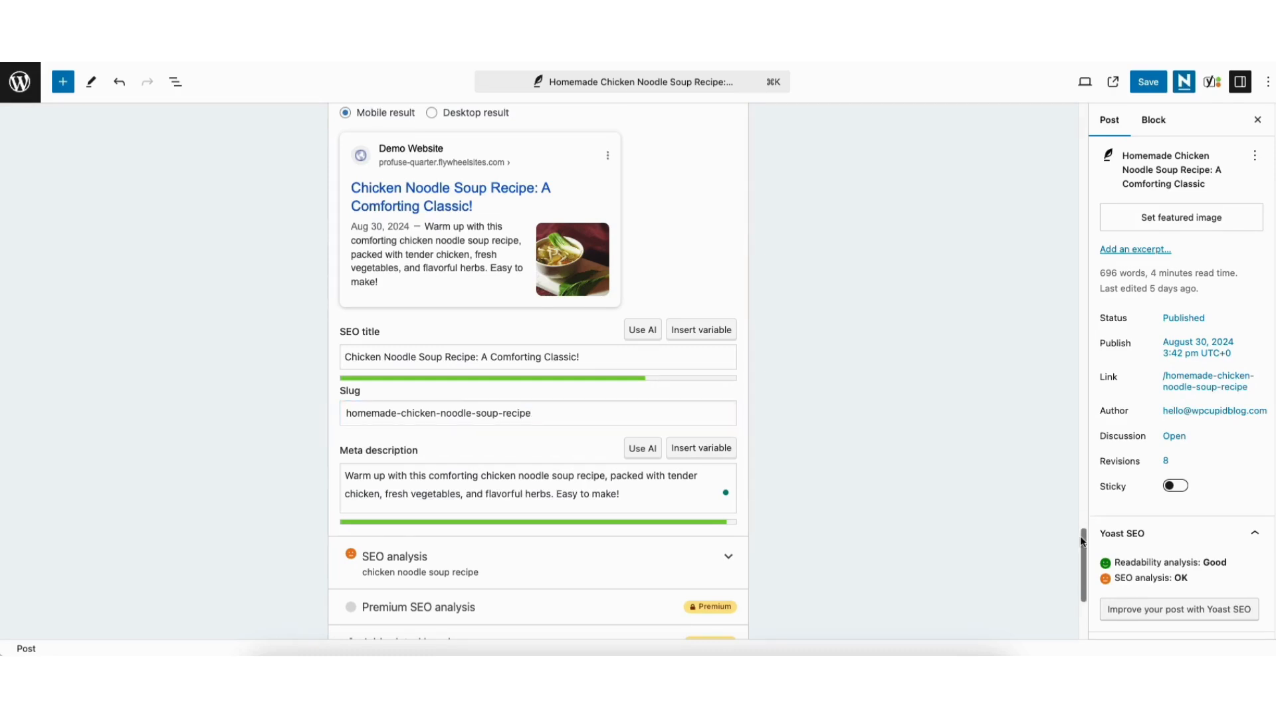
- Scroll through the SEO analysis results and save the post
{"action": "scroll", "scroll_direction": "down", "scroll_amount": 3}
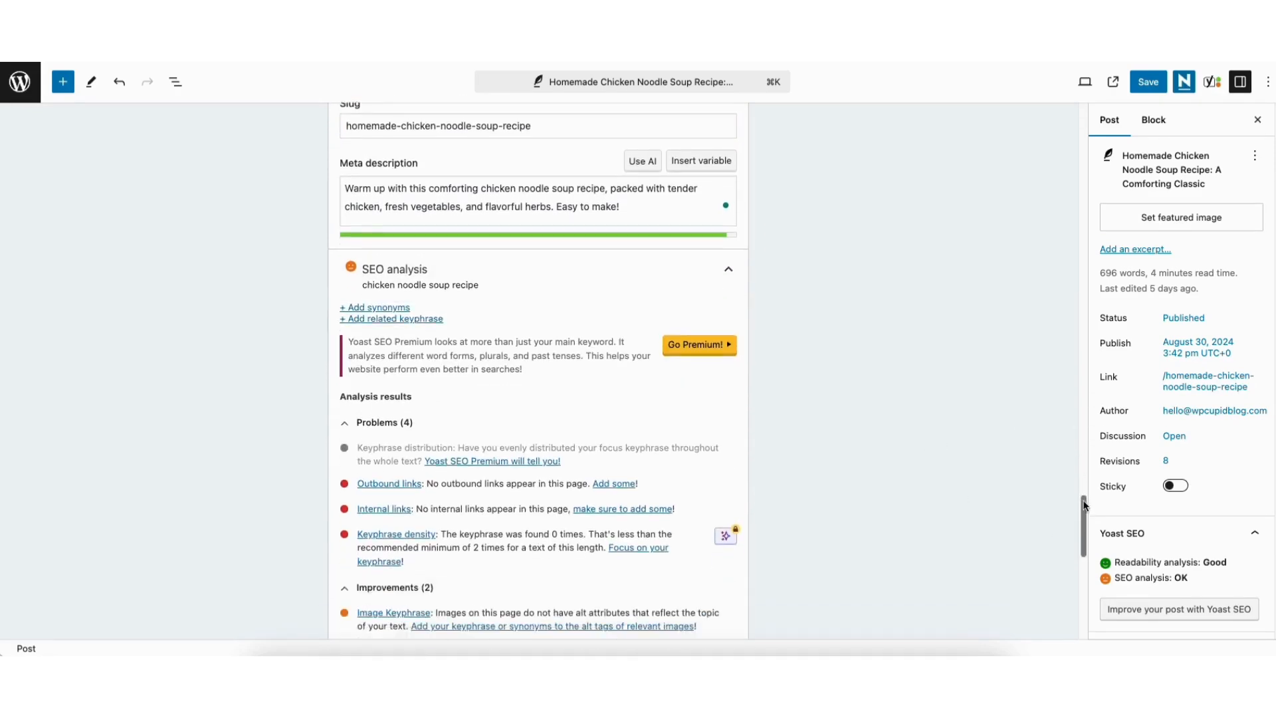
{"action": "scroll", "scroll_direction": "down", "scroll_amount": 3}
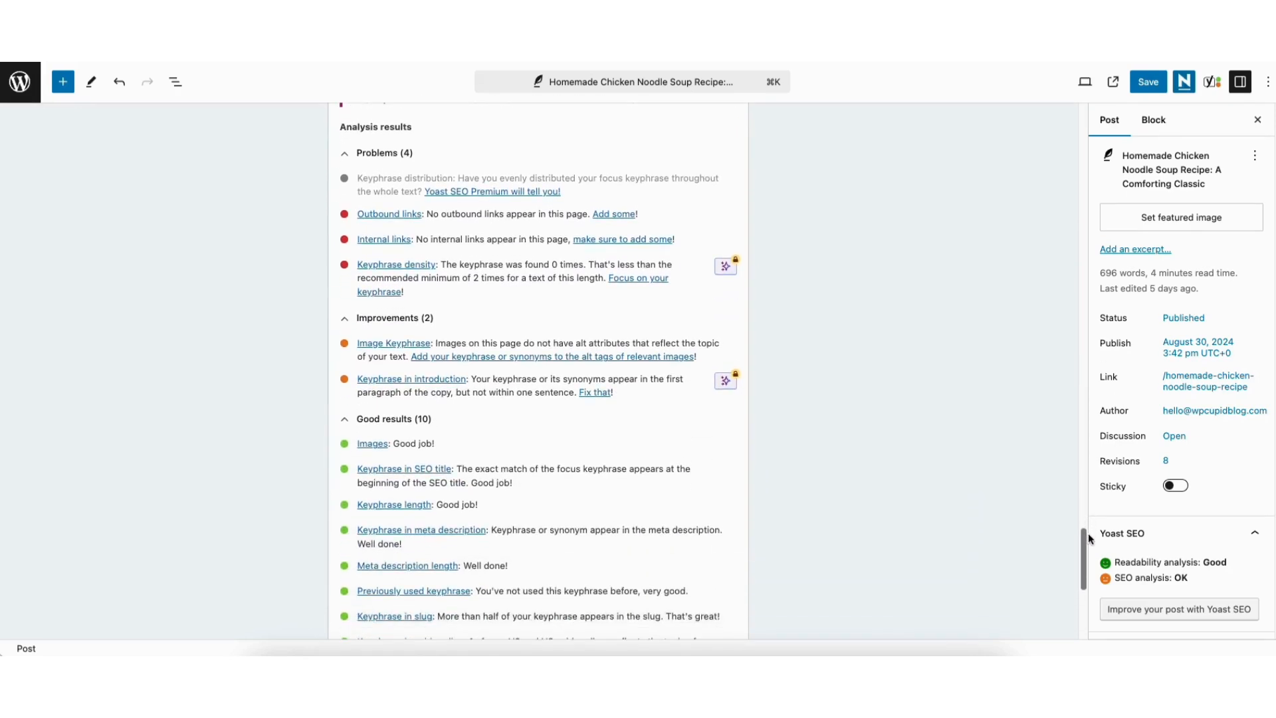
{"action": "scroll", "scroll_direction": "down", "scroll_amount": 3}
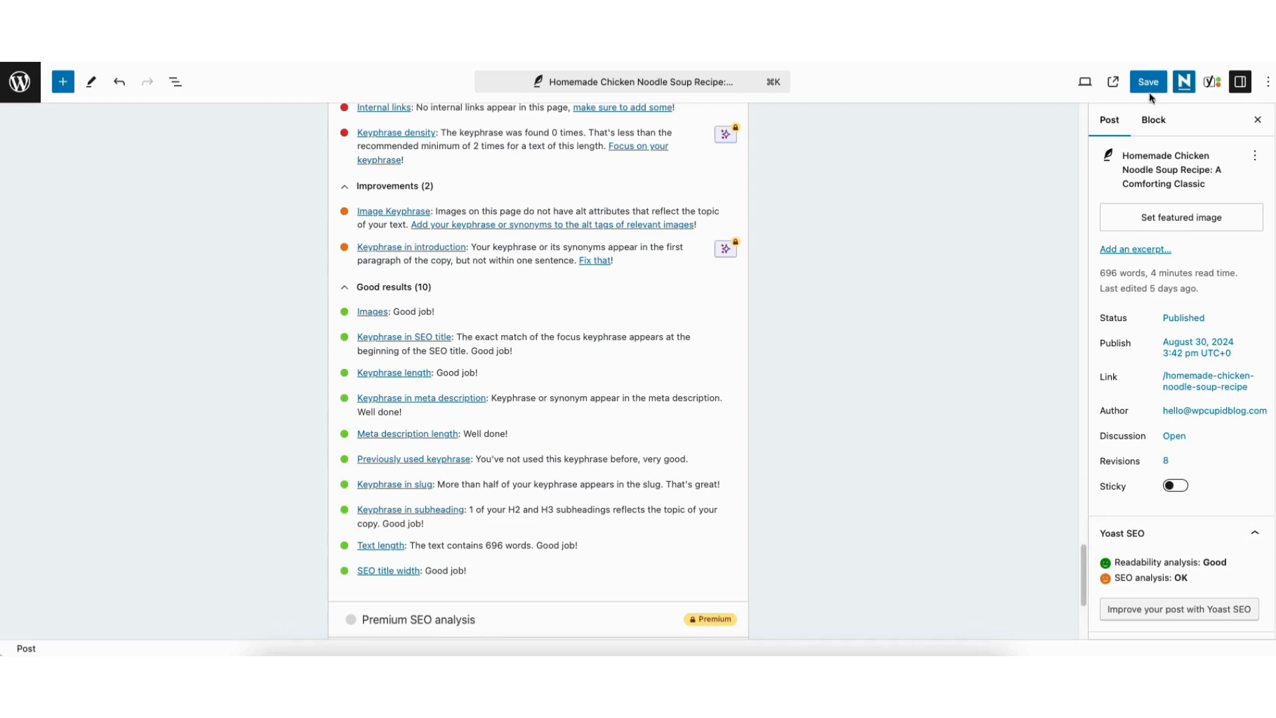
{"action": "left_click", "coordinate": [1148, 82]}
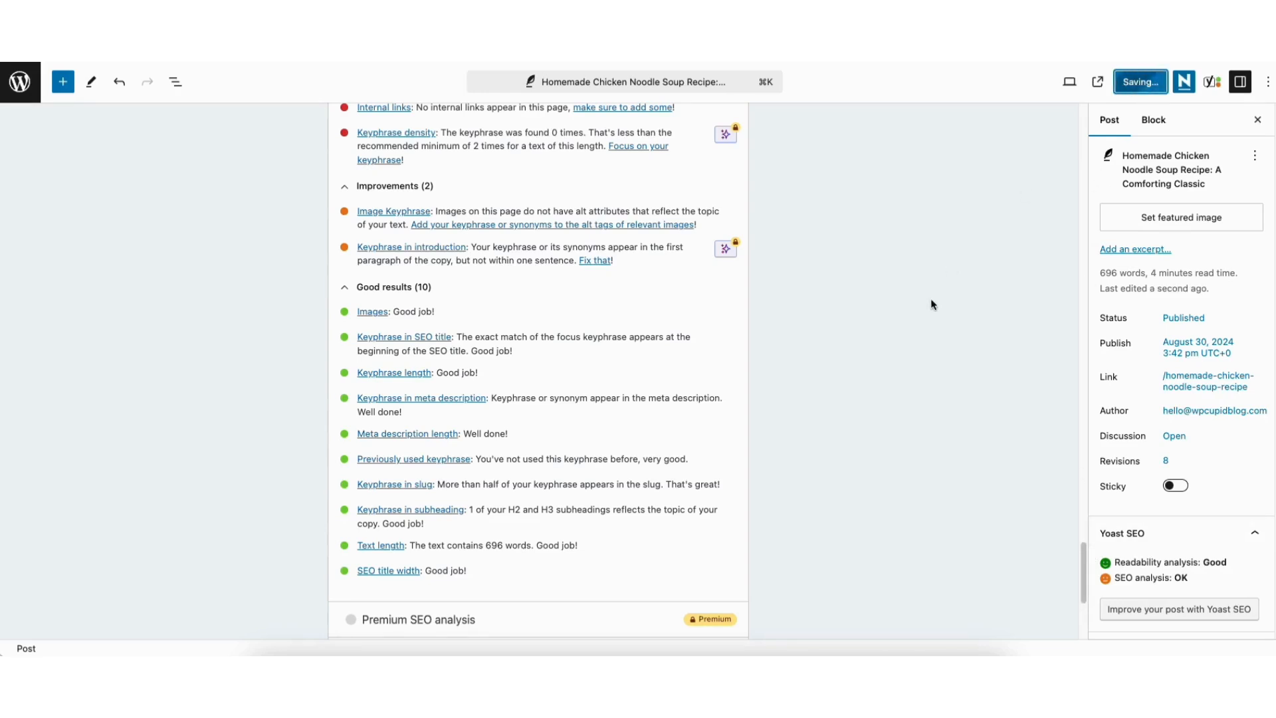